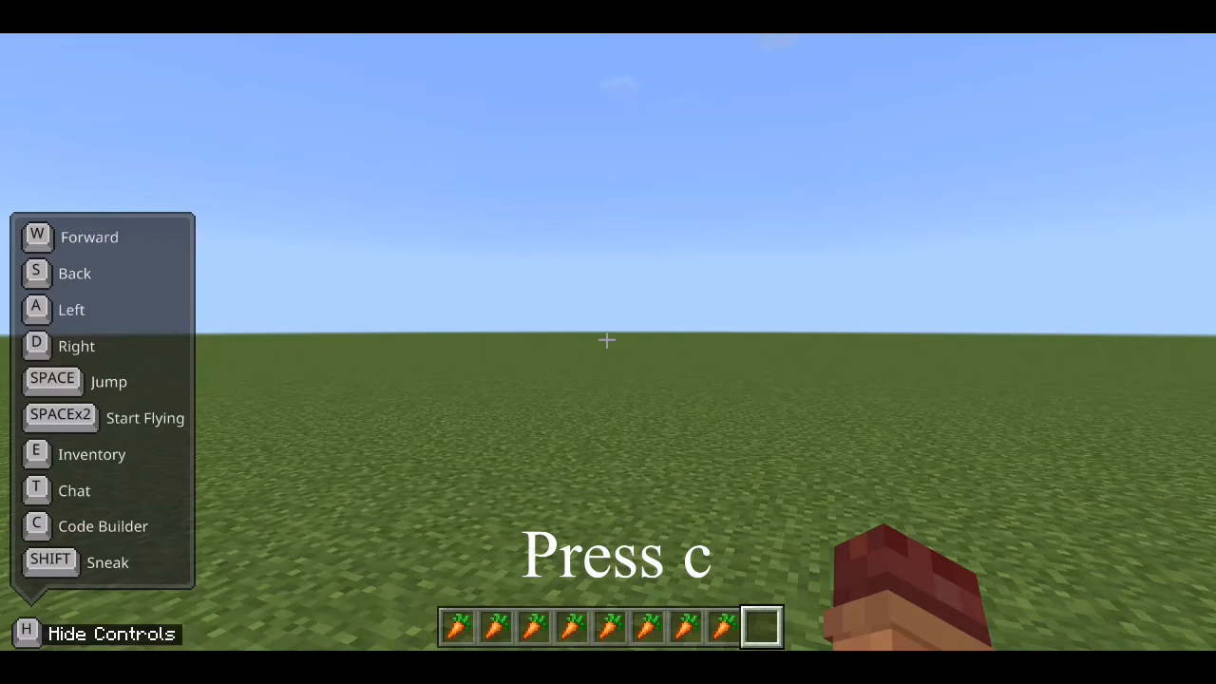
# Open Code Builder from the game with the C key
pyautogui.press('c')
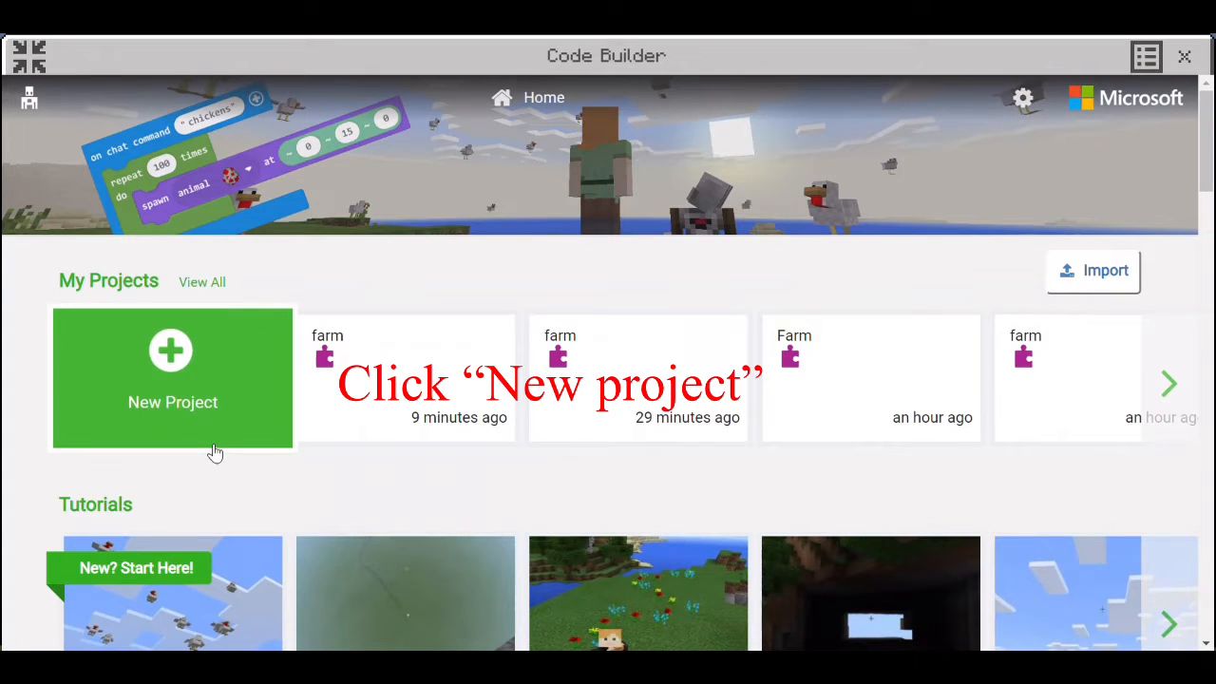
pyautogui.moveTo(211, 429)
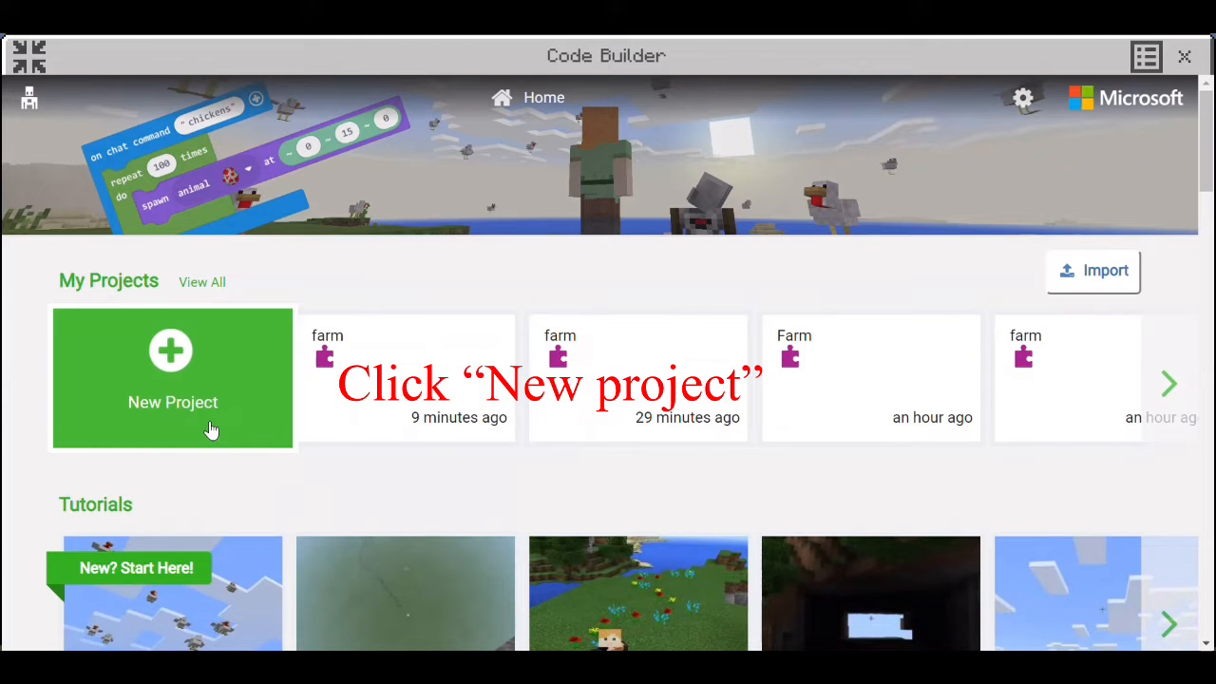
# Start a new project and name it 'wall'
pyautogui.click(171, 378)
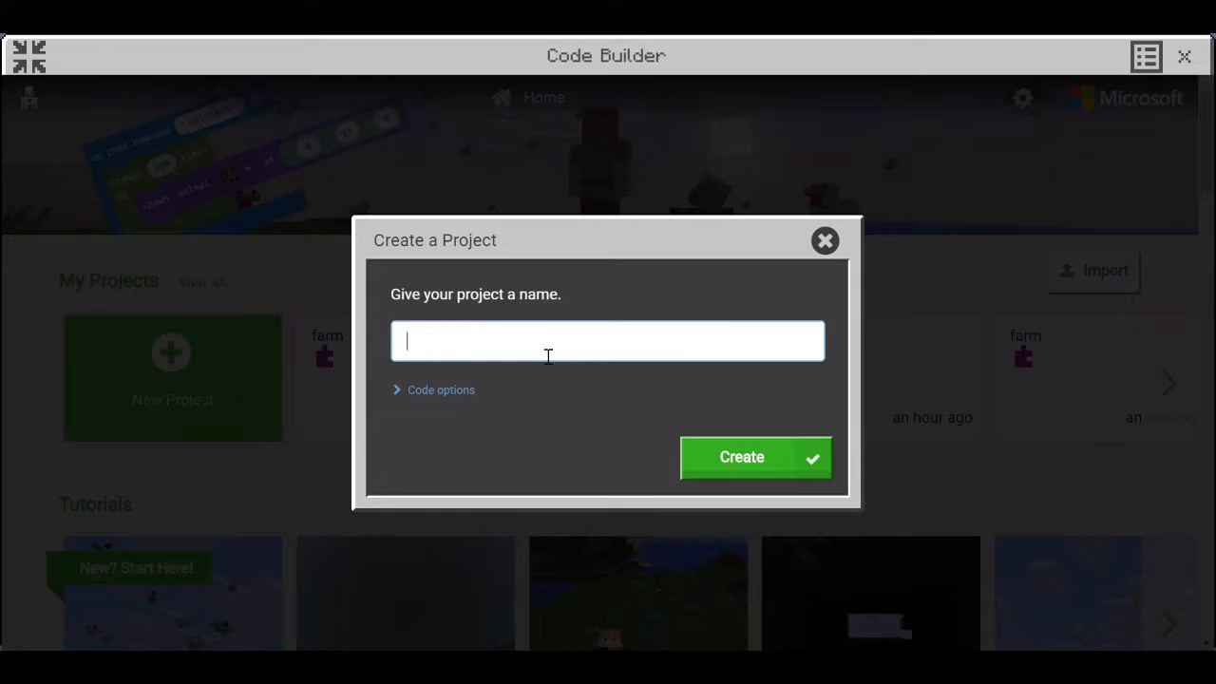
pyautogui.write('wa')
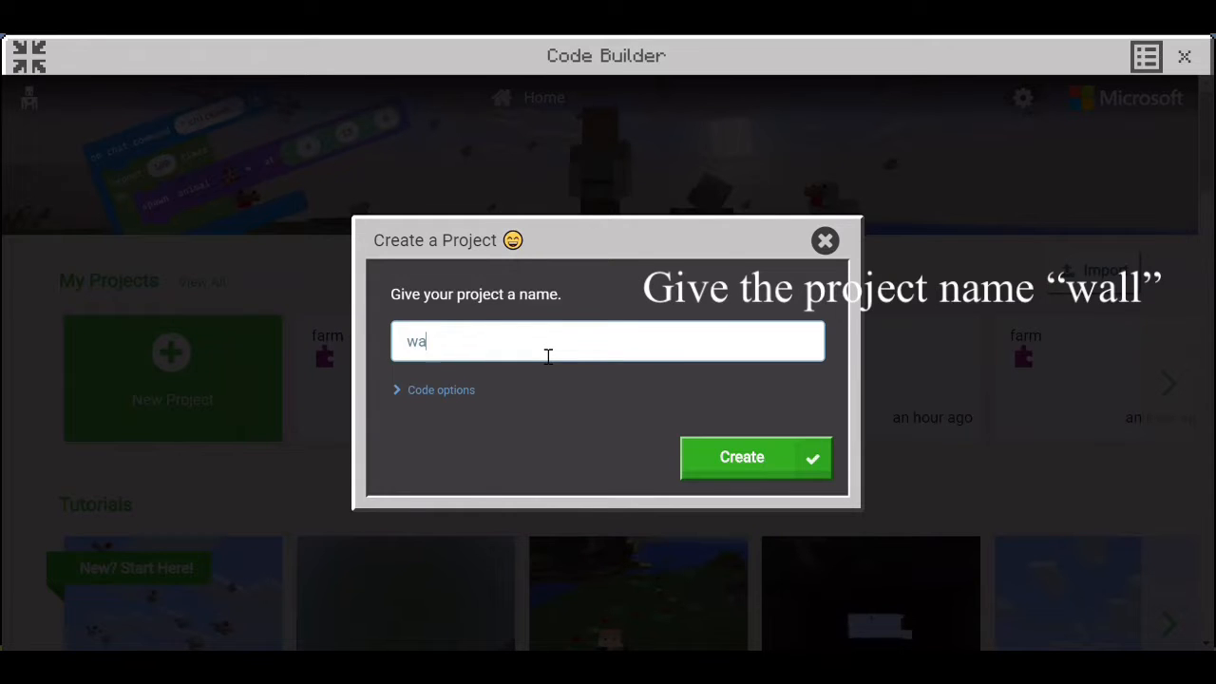
pyautogui.write('ll')
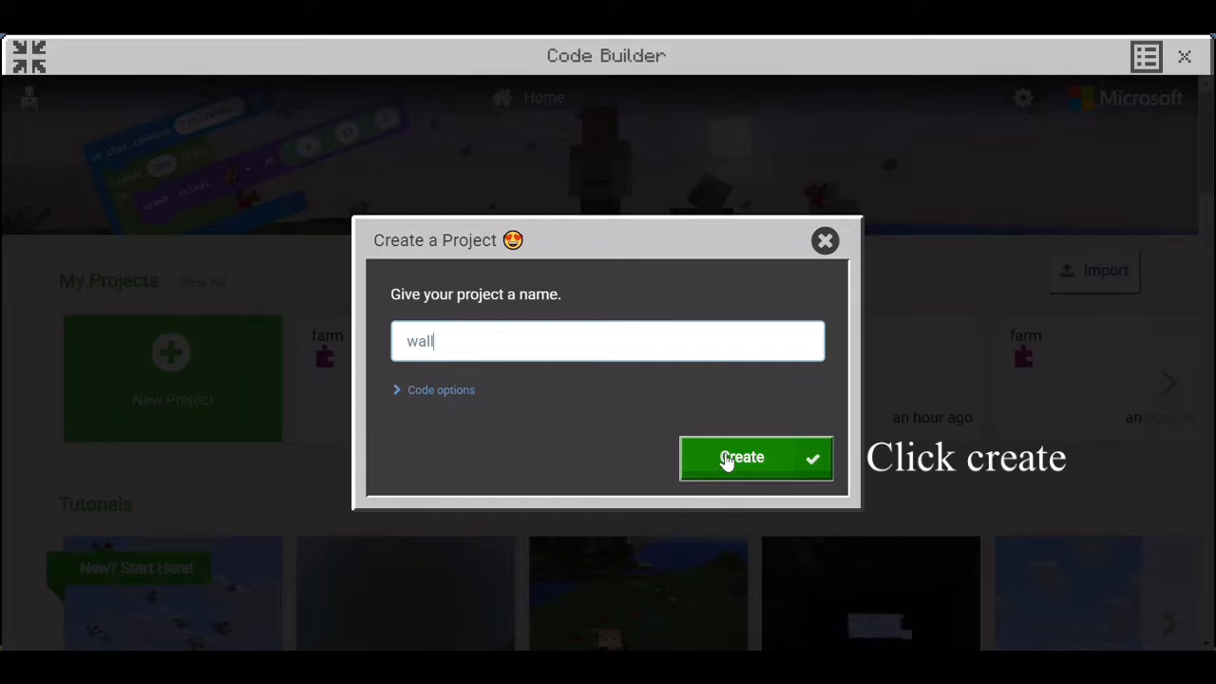
# Create the project, delete the on start block, and rename the chat command to 'wall'
pyautogui.click(756, 457)
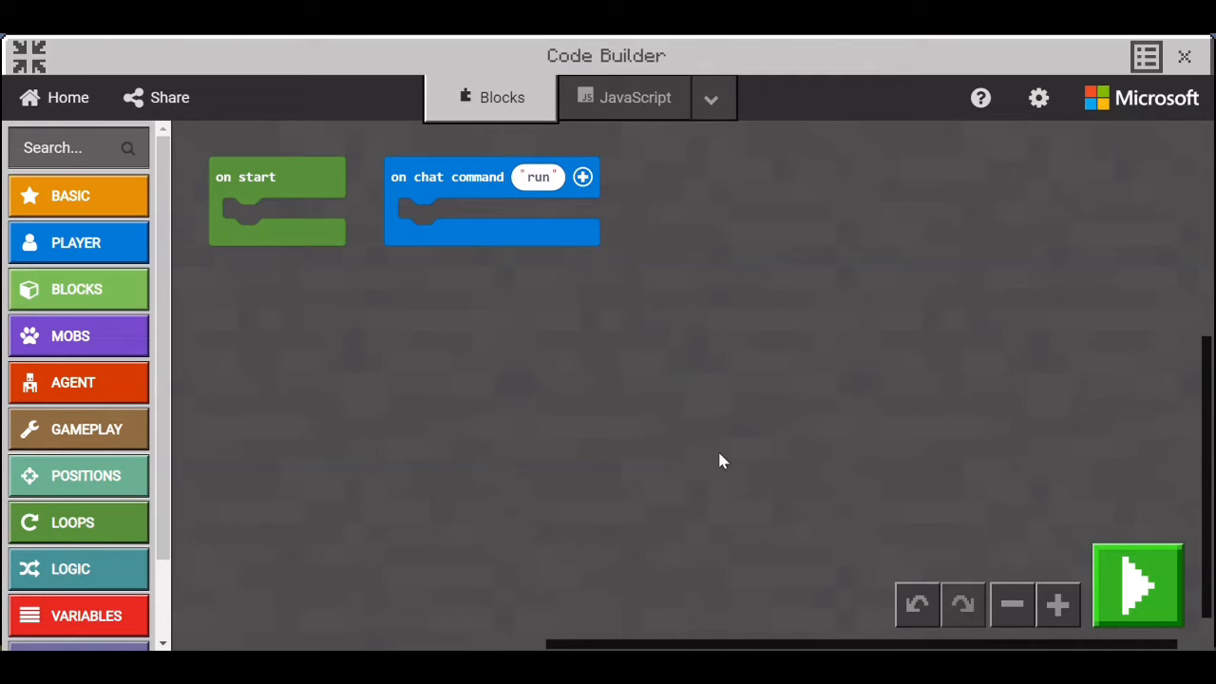
pyautogui.rightClick(276, 199)
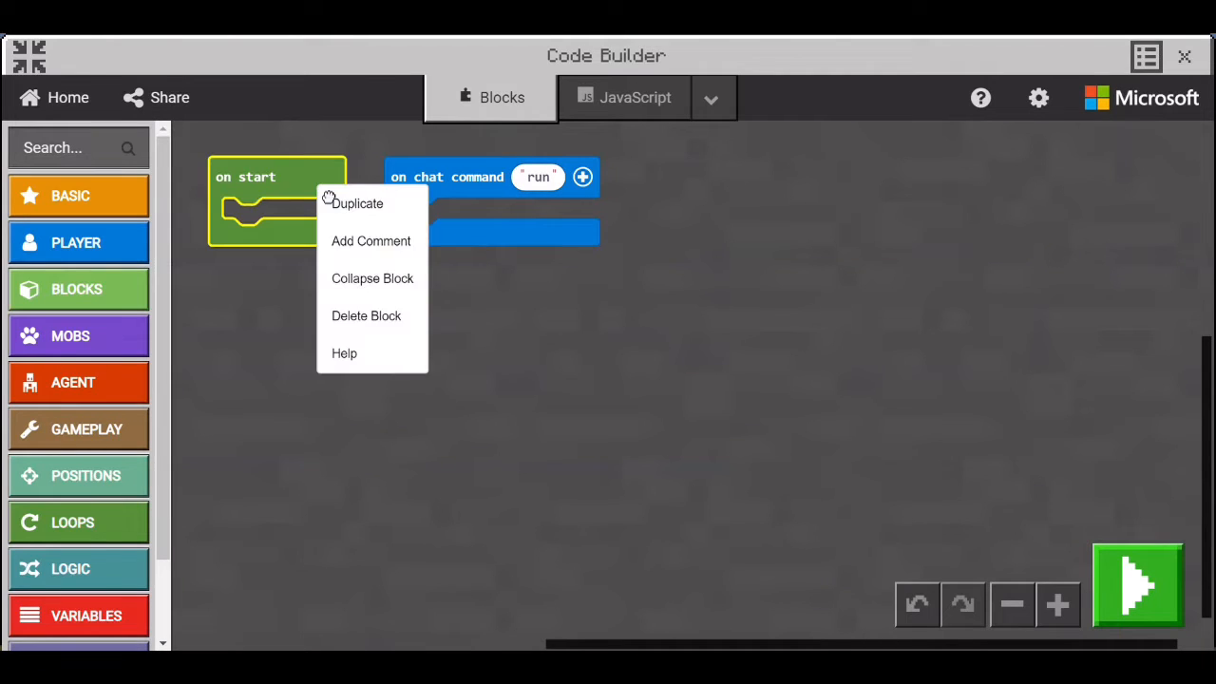
pyautogui.moveTo(354, 323)
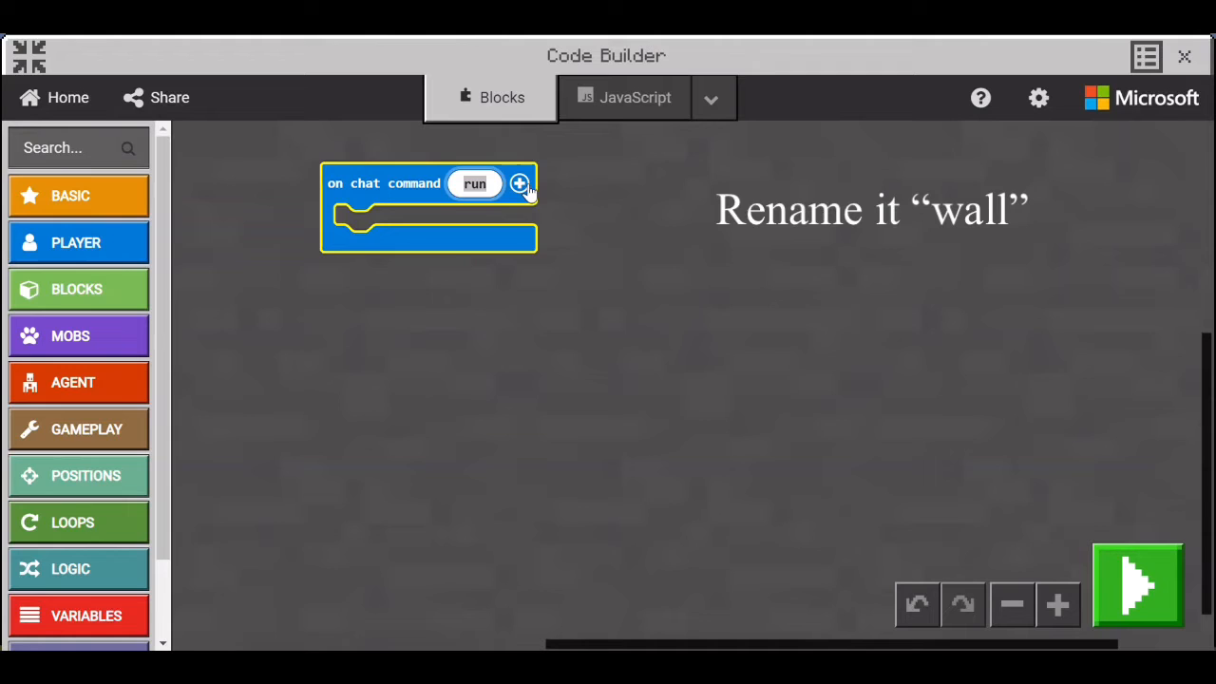
pyautogui.write('wall')
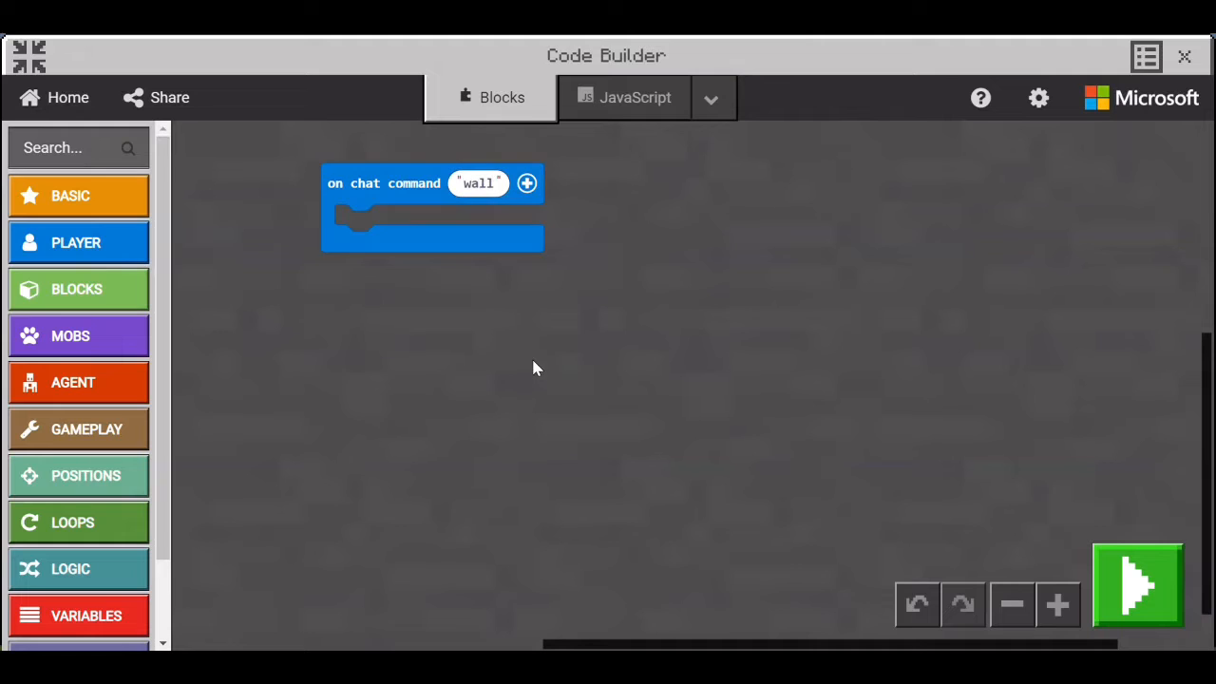
# Place a builder teleport to block from BUILDER inside the 'wall' chat command
pyautogui.scroll(-3)
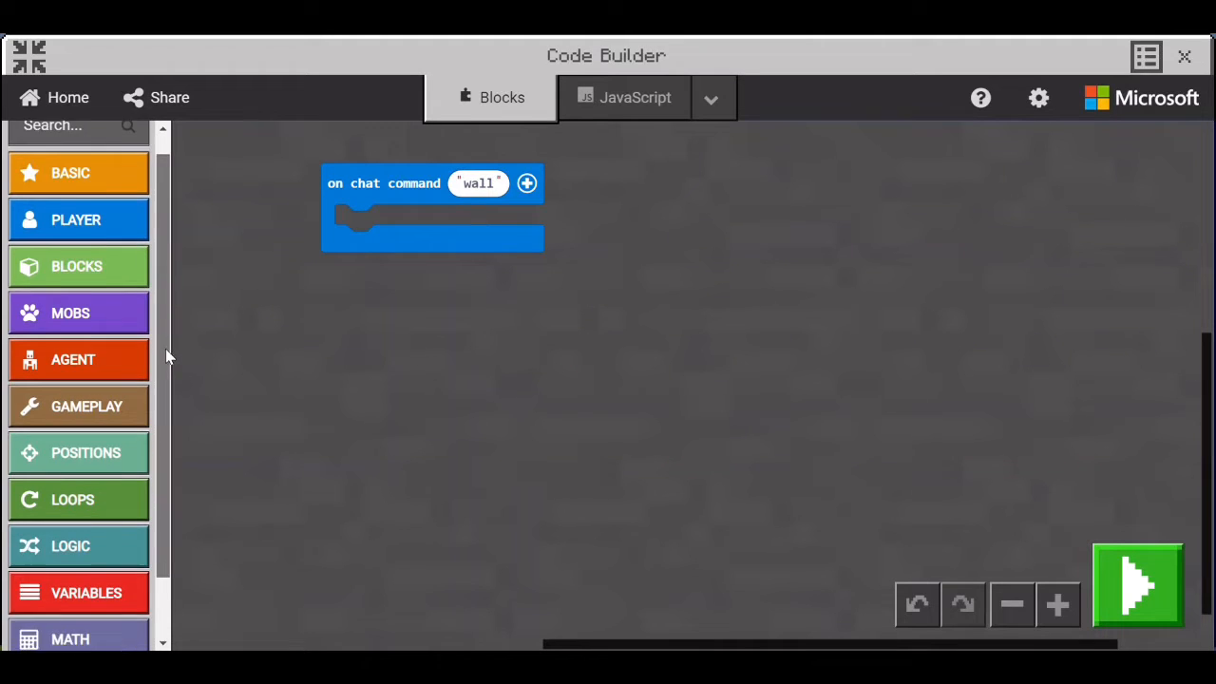
pyautogui.scroll(-3)
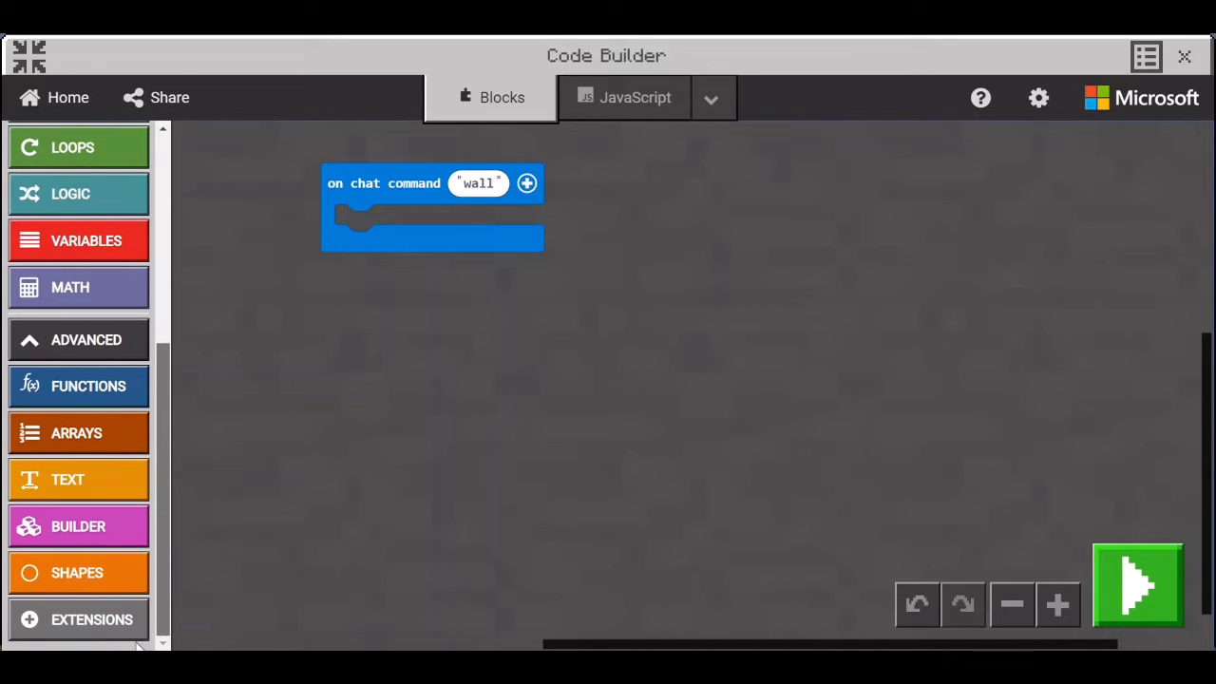
pyautogui.click(78, 526)
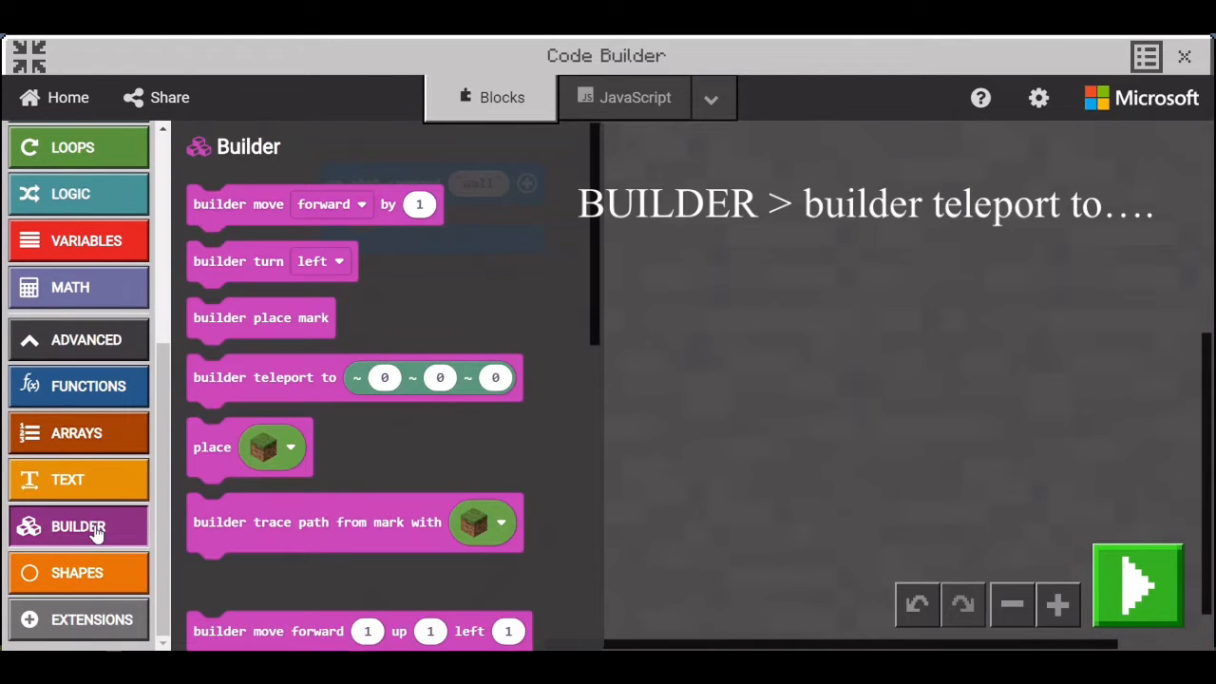
pyautogui.click(353, 376)
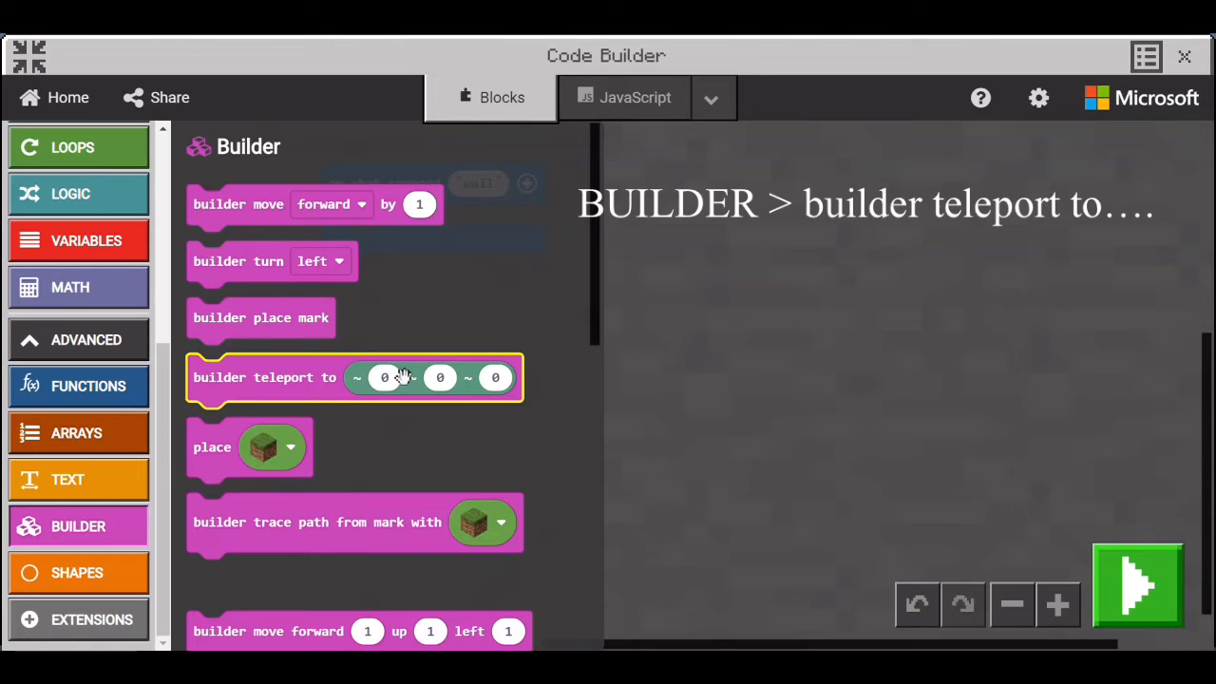
pyautogui.moveTo(300, 410)
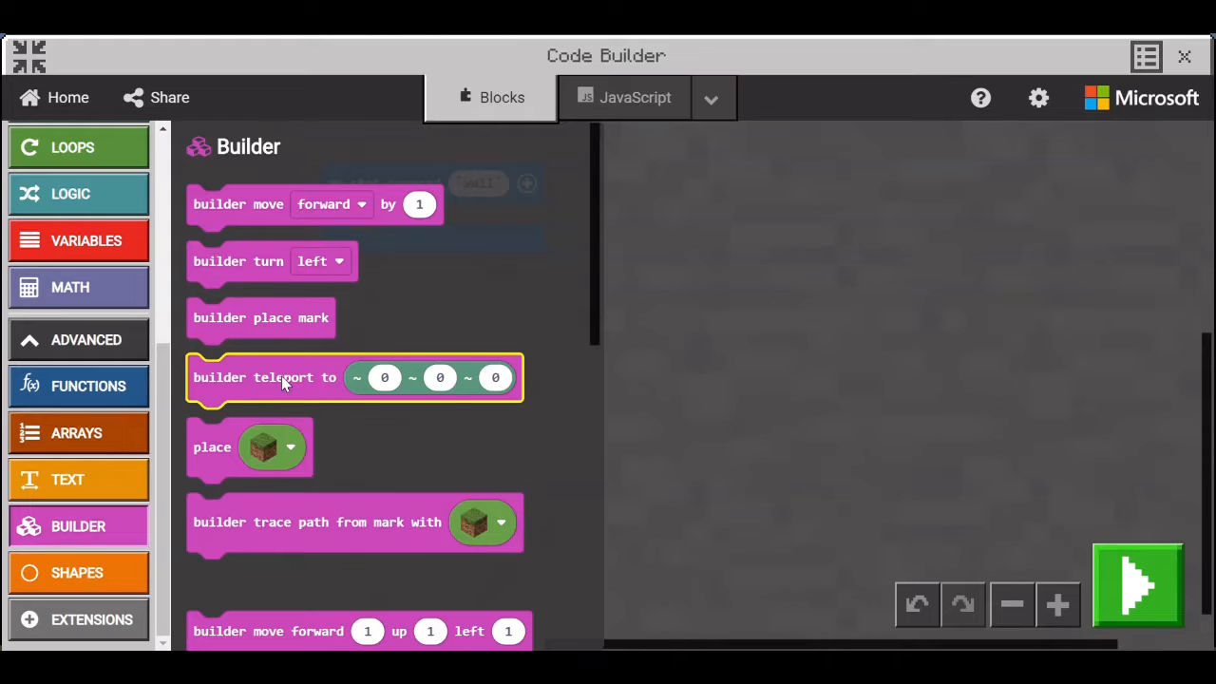
pyautogui.moveTo(266, 376); pyautogui.dragTo(433, 227)
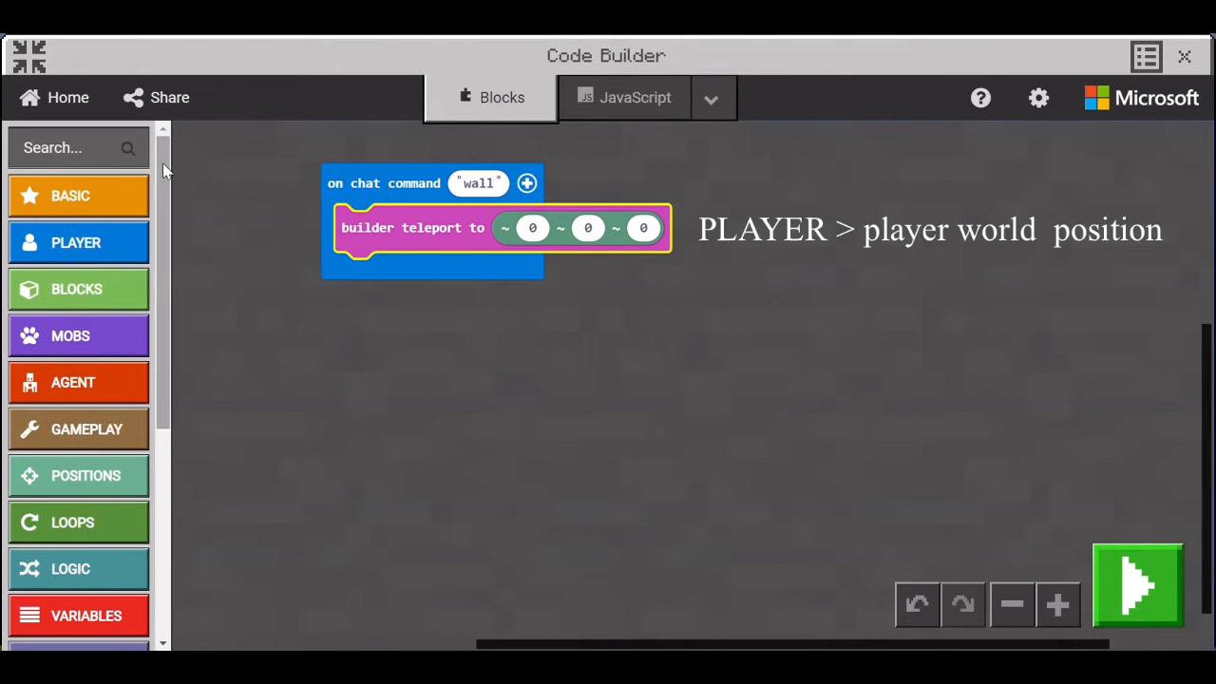
# Plug the player world position block into the builder teleport destination
pyautogui.click(76, 243)
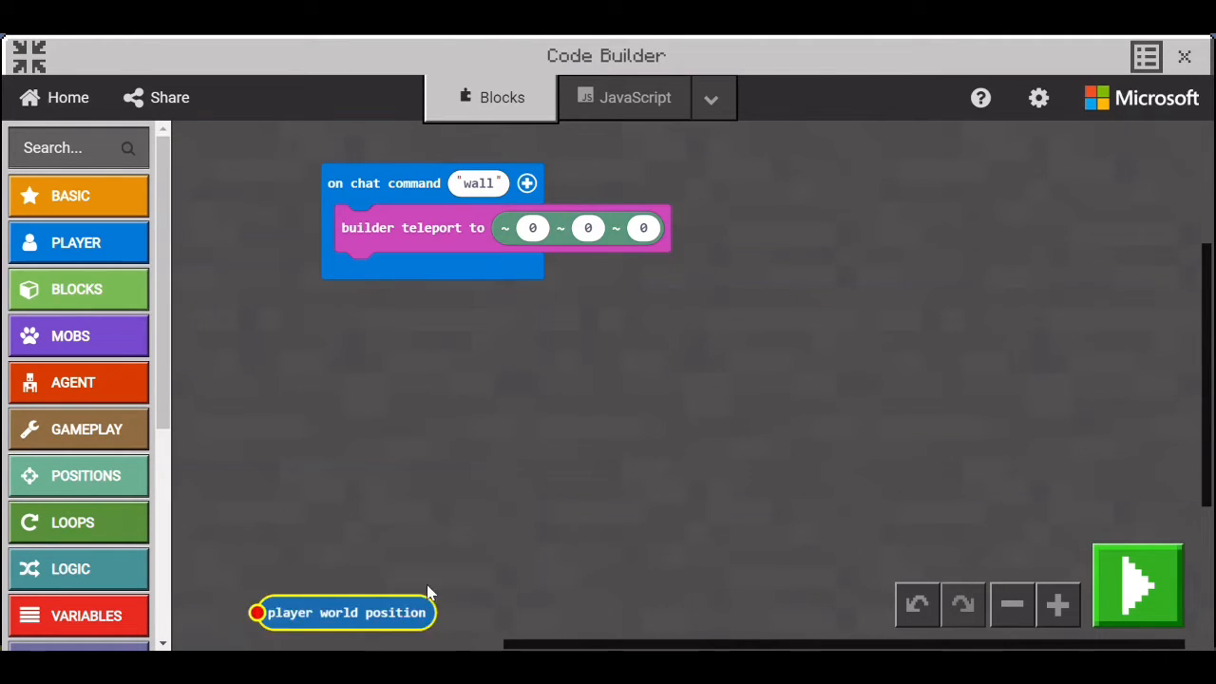
pyautogui.moveTo(341, 612); pyautogui.dragTo(618, 217)
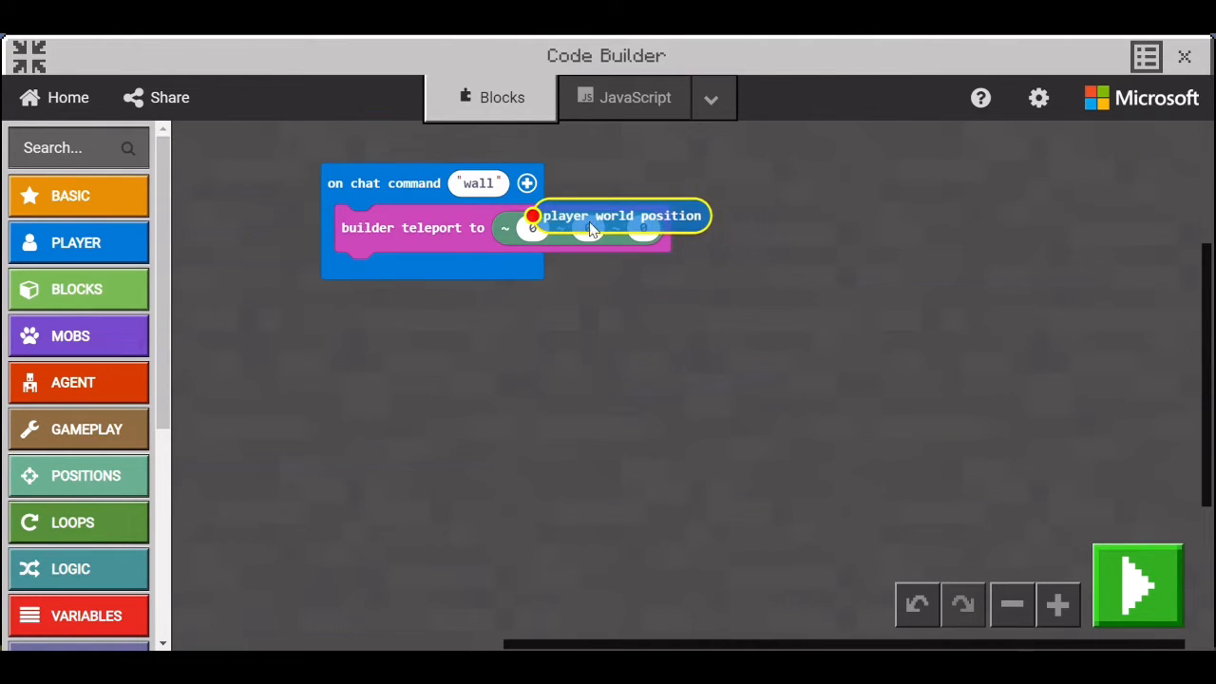
pyautogui.moveTo(623, 216); pyautogui.dragTo(581, 224)
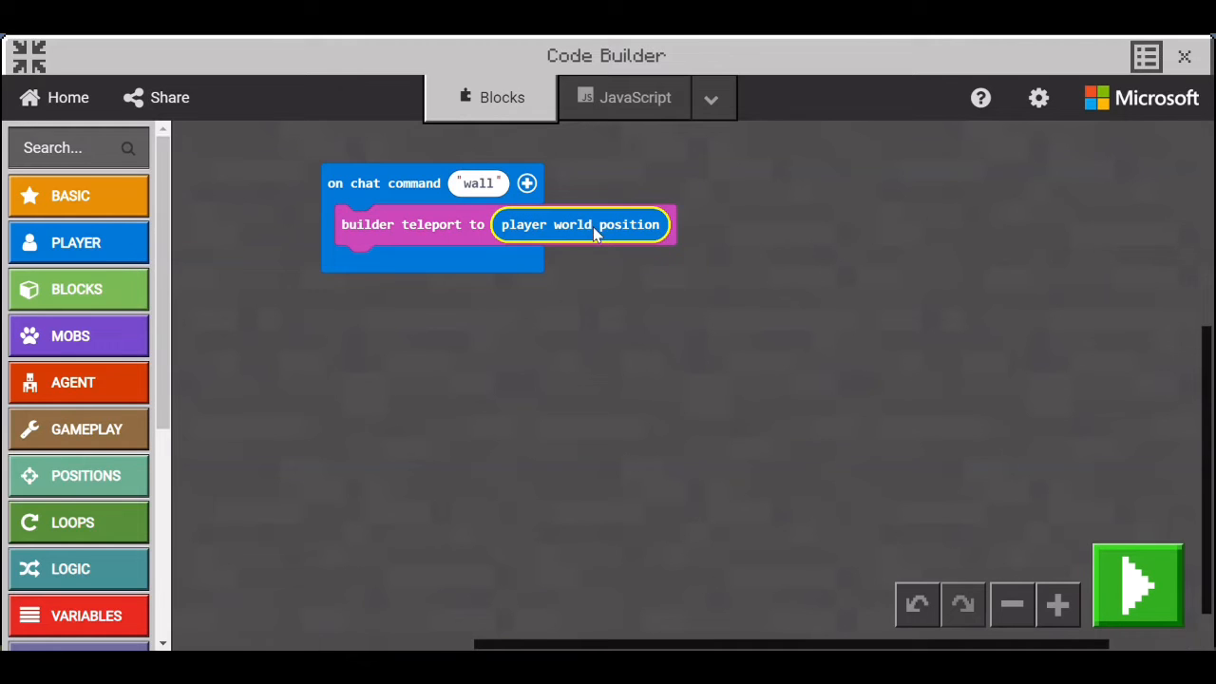
pyautogui.moveTo(598, 389)
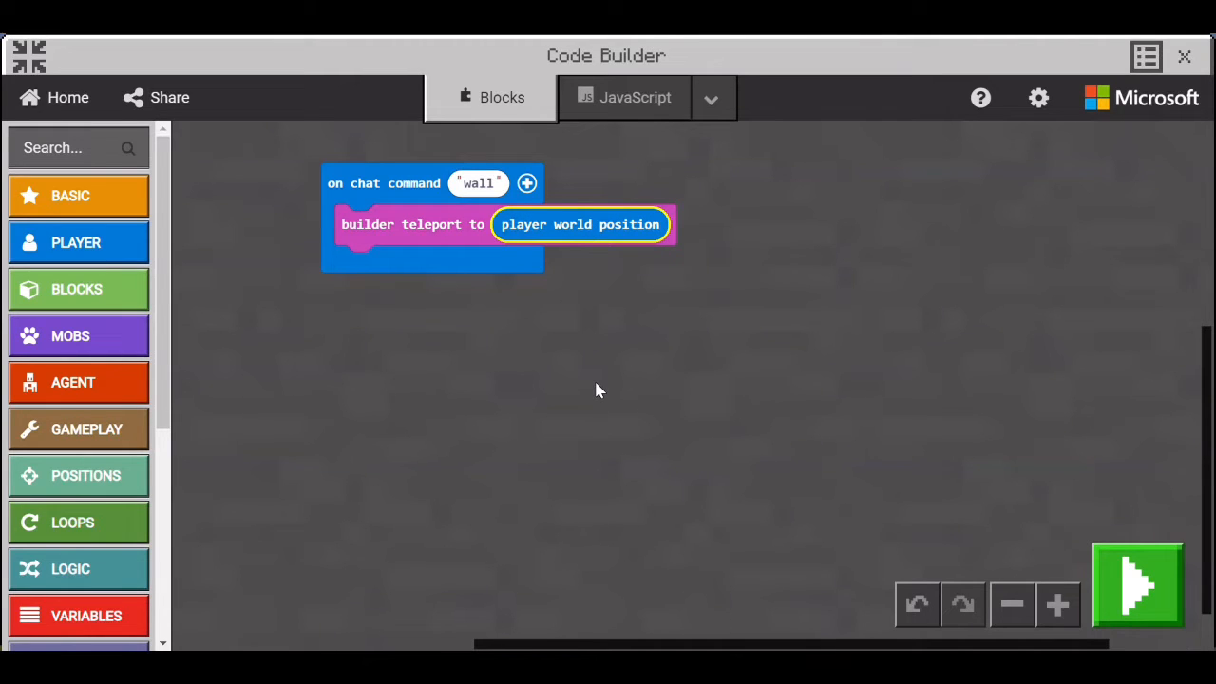
pyautogui.moveTo(174, 568)
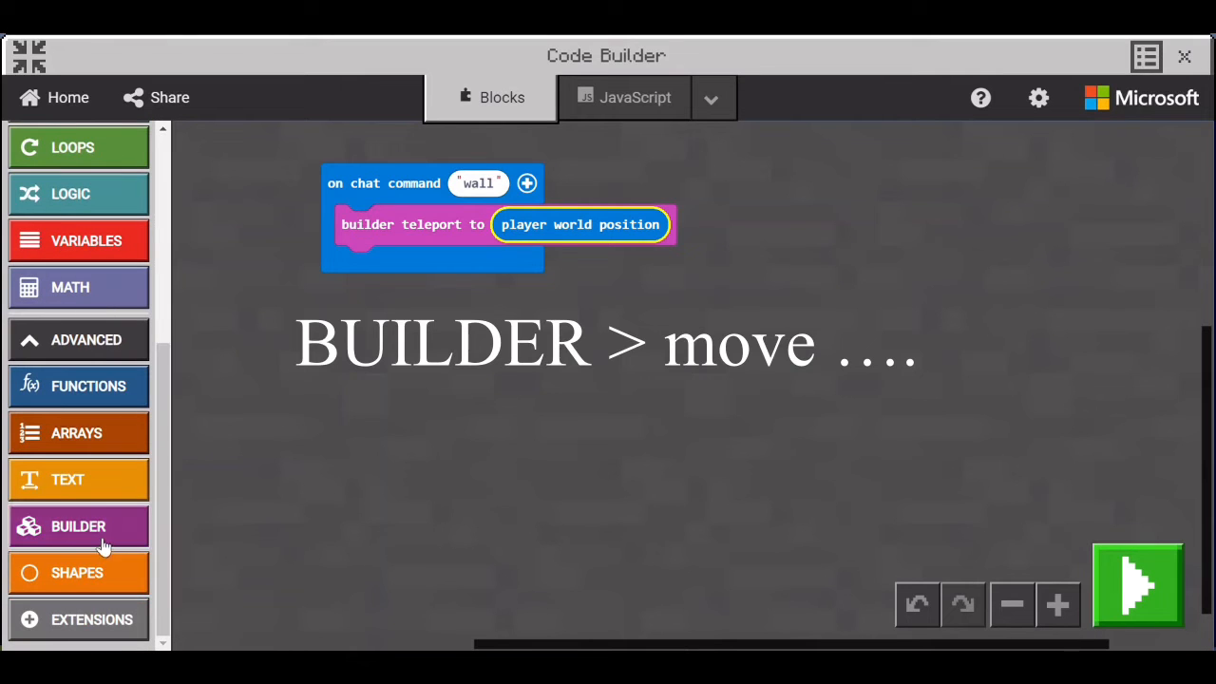
# Add builder move back by 1 after the teleport, then a second builder move by 1
pyautogui.click(78, 526)
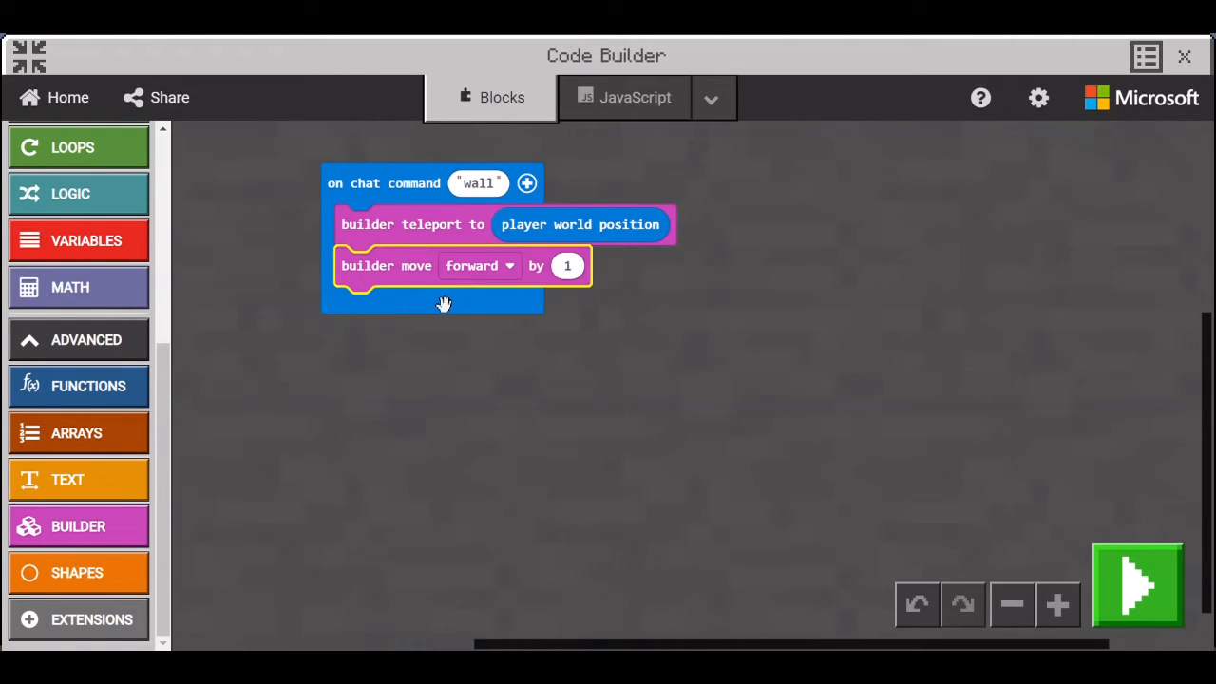
pyautogui.moveTo(456, 270)
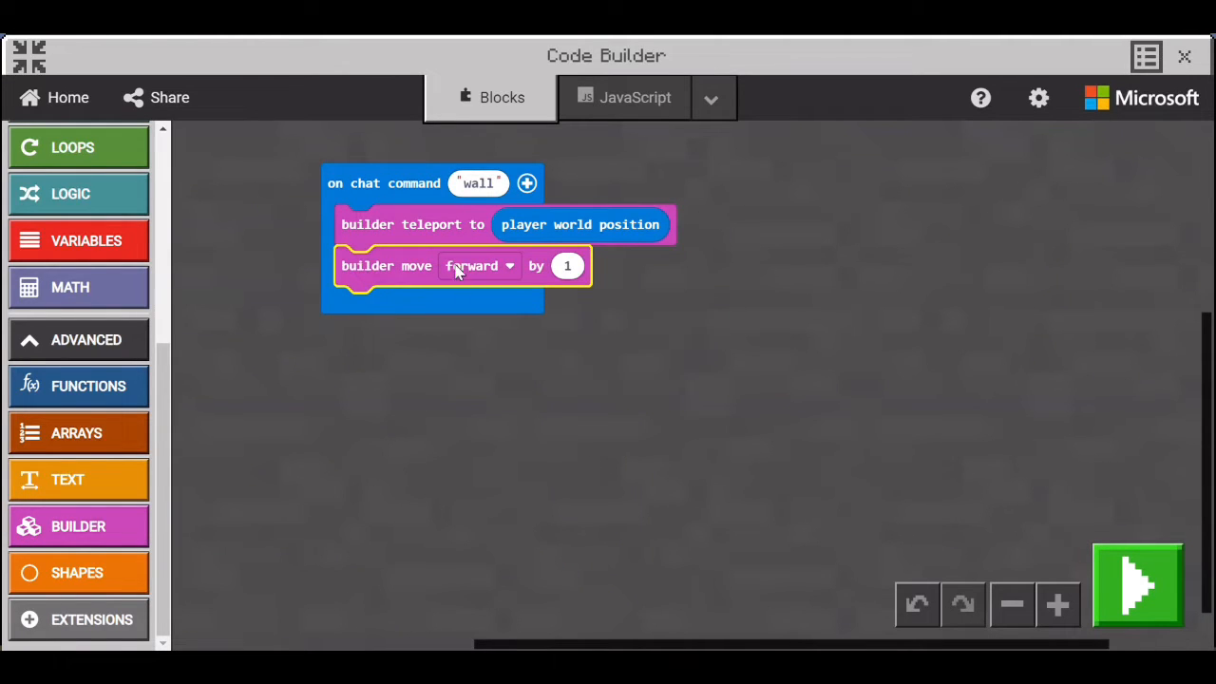
pyautogui.click(479, 266)
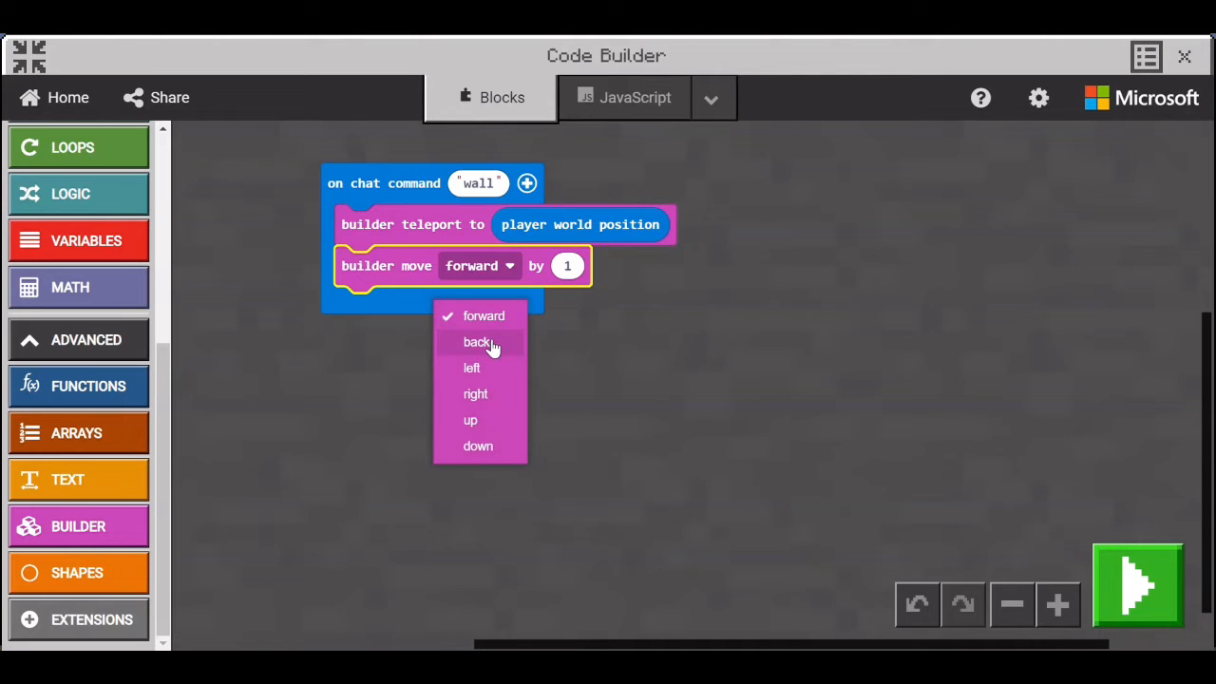
pyautogui.click(479, 342)
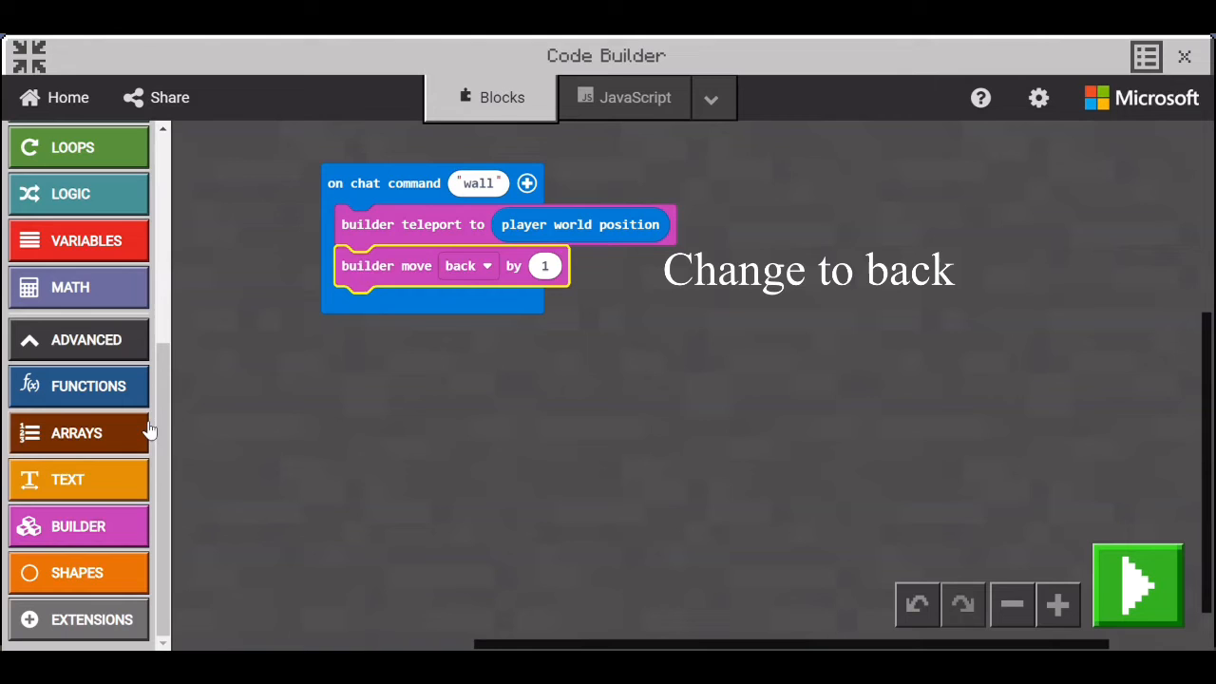
pyautogui.click(78, 524)
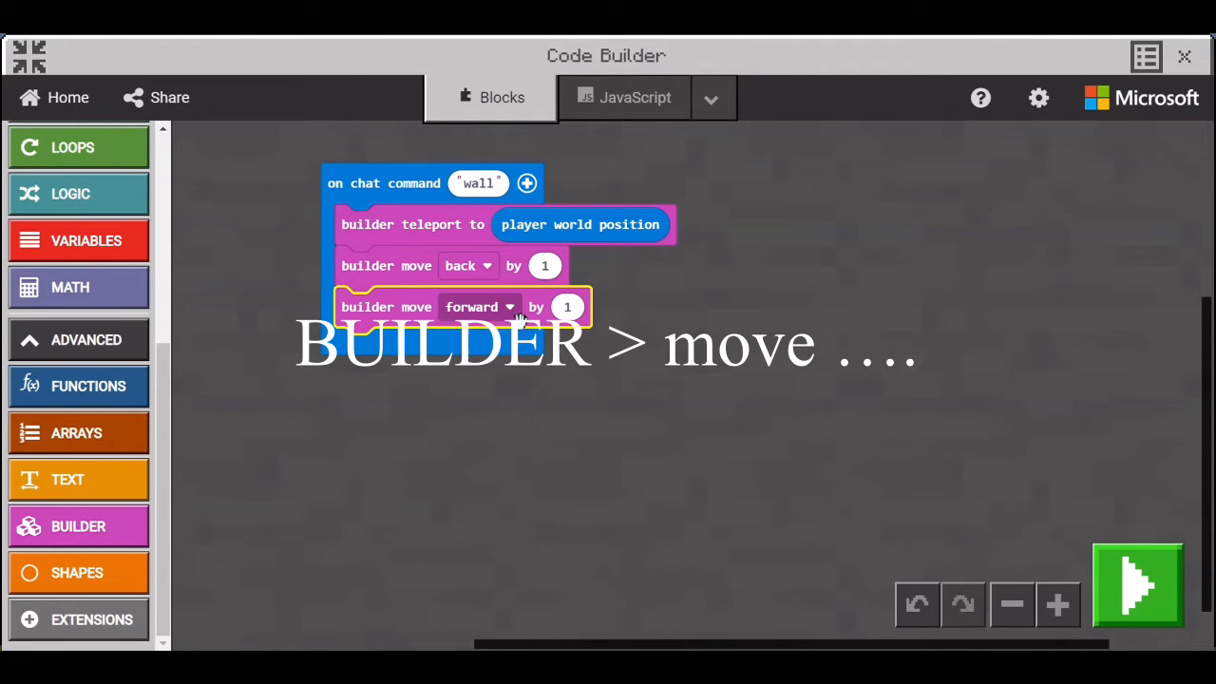
# Set the second builder move's direction to right
pyautogui.click(479, 308)
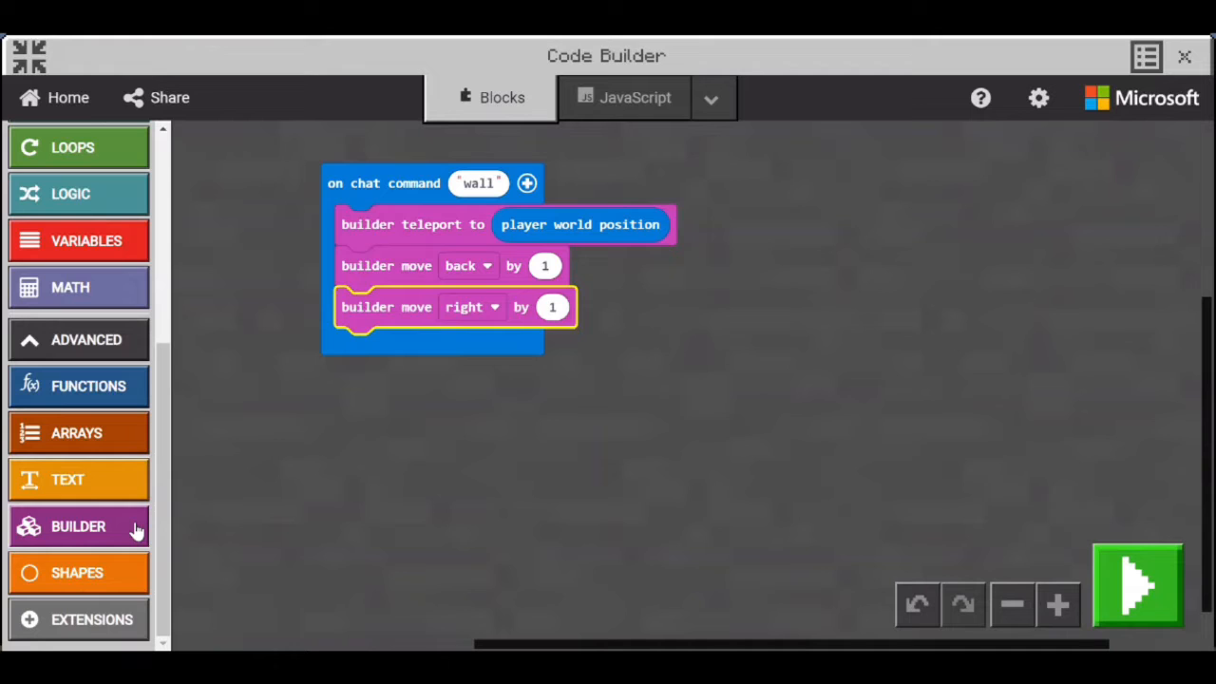
# Add builder place mark to the command and drop a repeat 4 times loop on the workspace
pyautogui.click(78, 526)
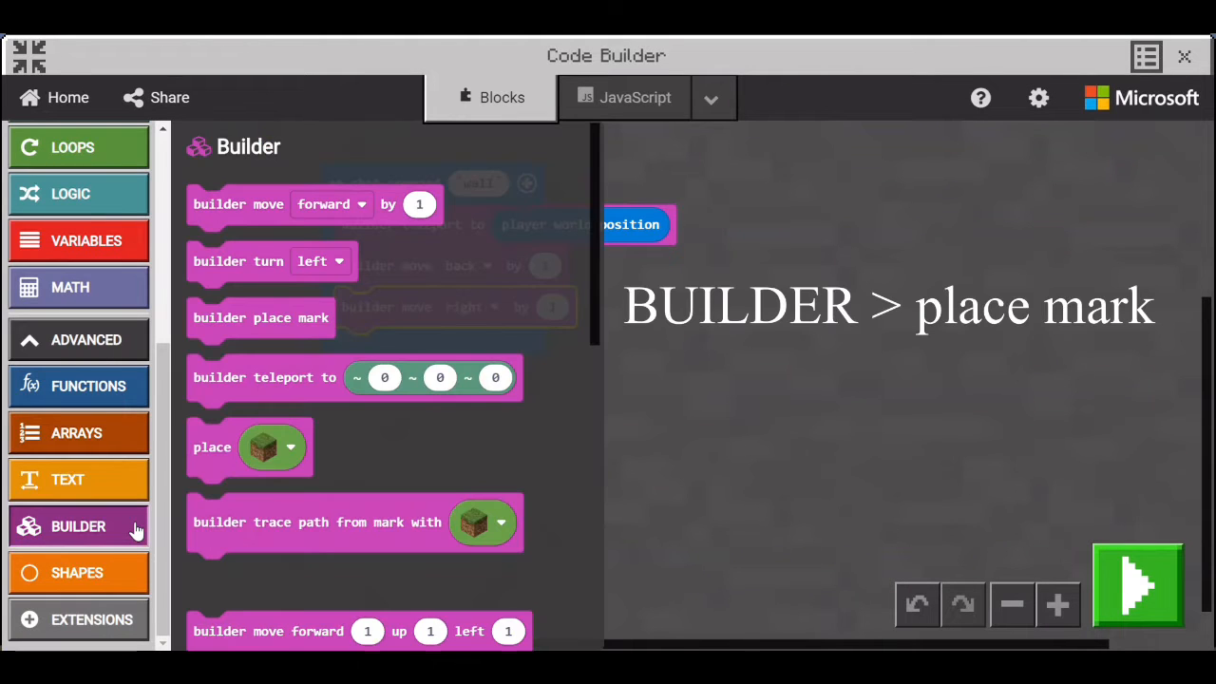
pyautogui.moveTo(228, 410)
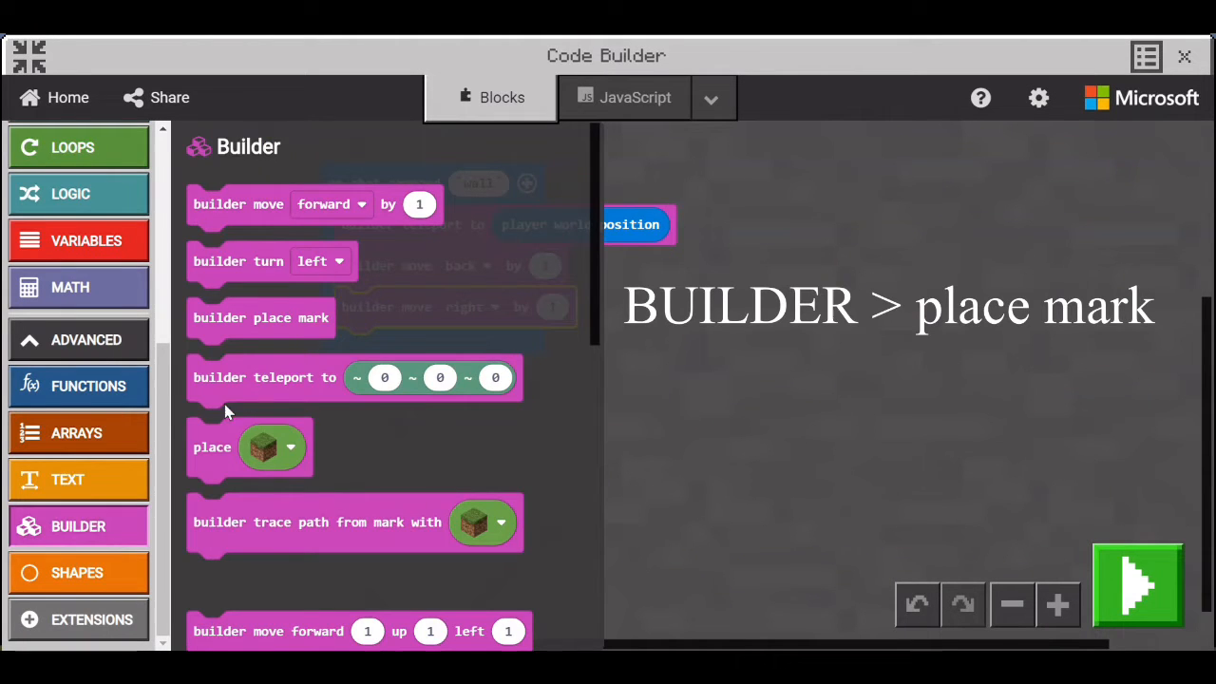
pyautogui.moveTo(260, 317); pyautogui.dragTo(444, 346)
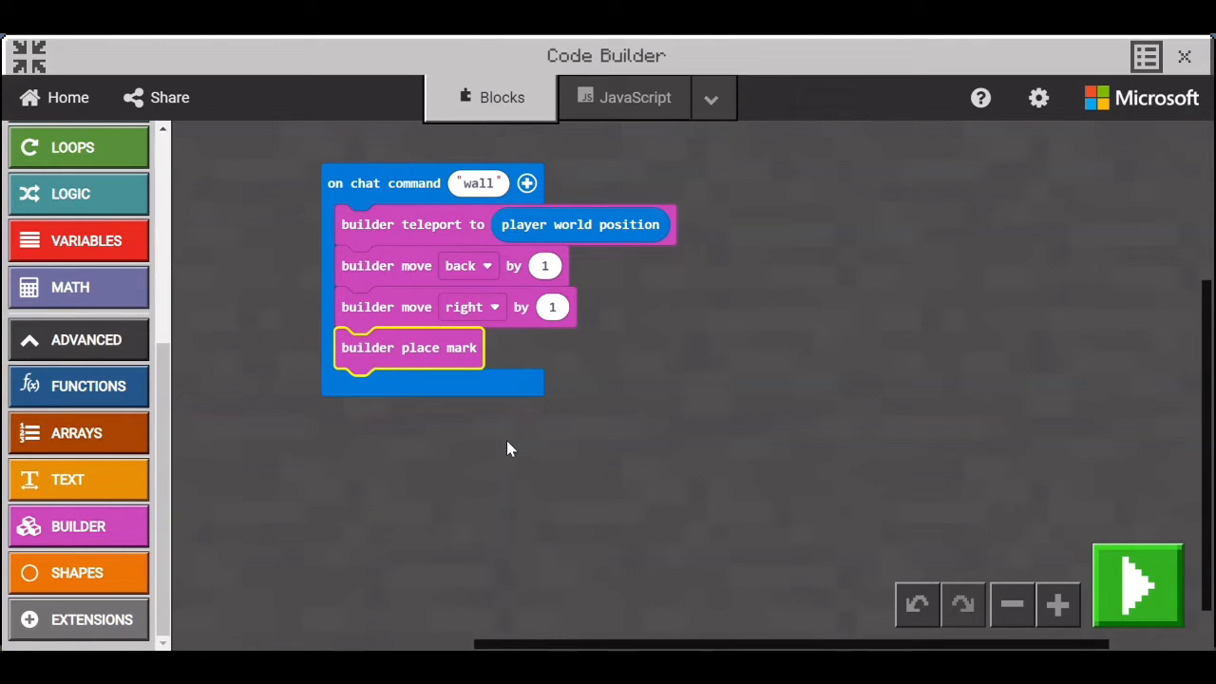
pyautogui.moveTo(292, 467)
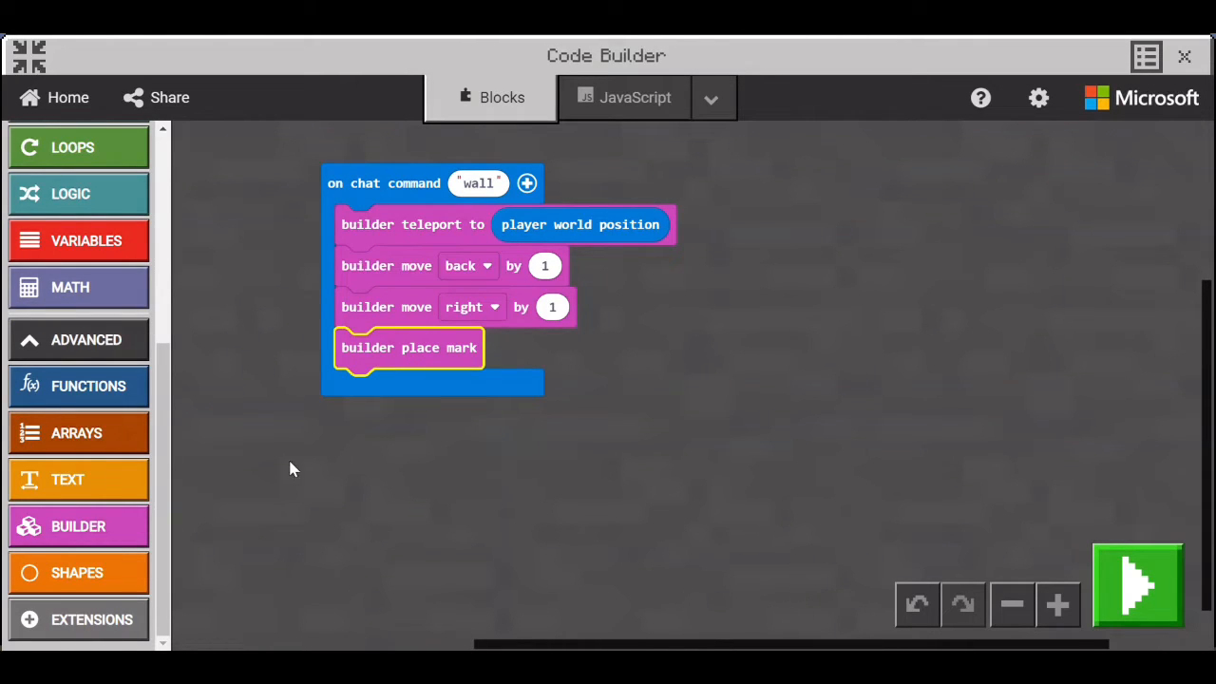
pyautogui.click(72, 148)
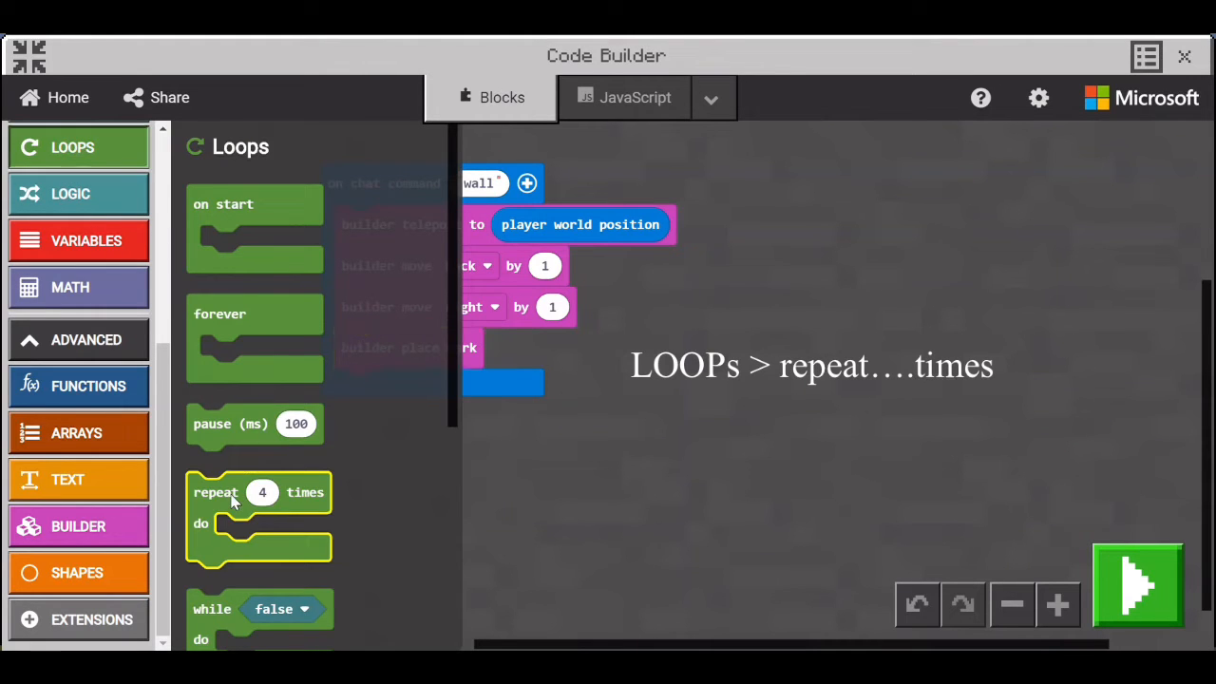
pyautogui.moveTo(259, 491); pyautogui.dragTo(805, 372)
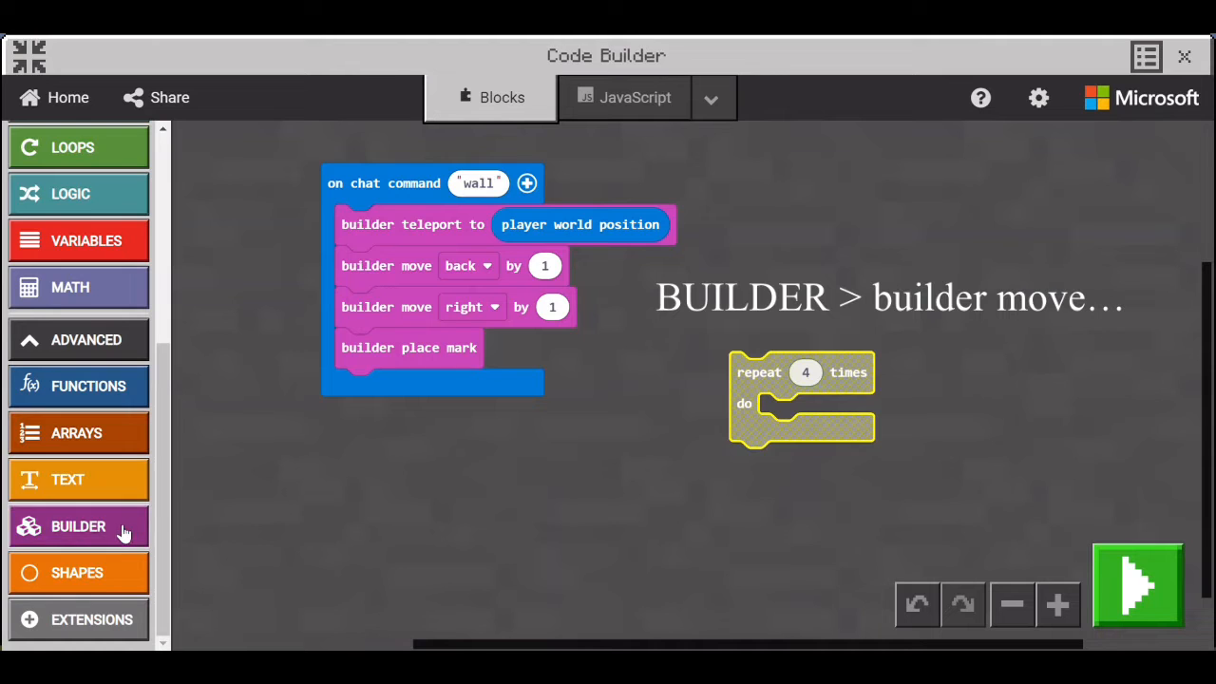
# Fill the loop with builder move forward 20 and turn left, then nest it after place mark
pyautogui.click(78, 526)
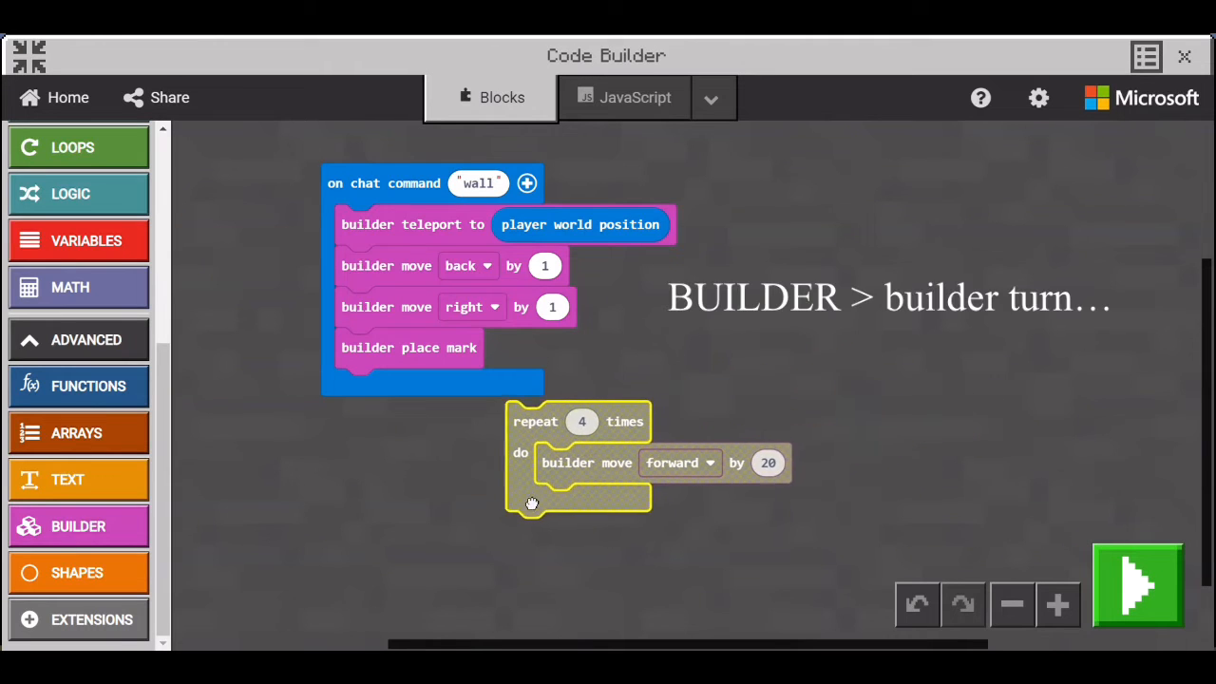
pyautogui.moveTo(531, 421); pyautogui.dragTo(509, 452)
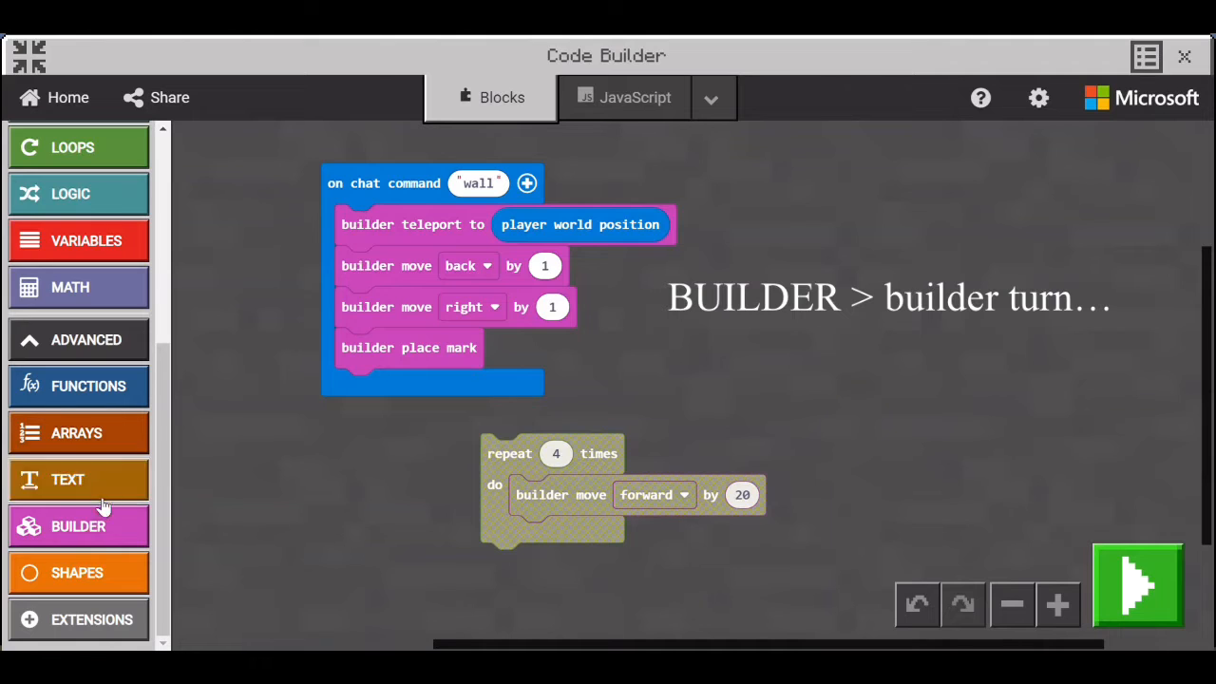
pyautogui.click(80, 524)
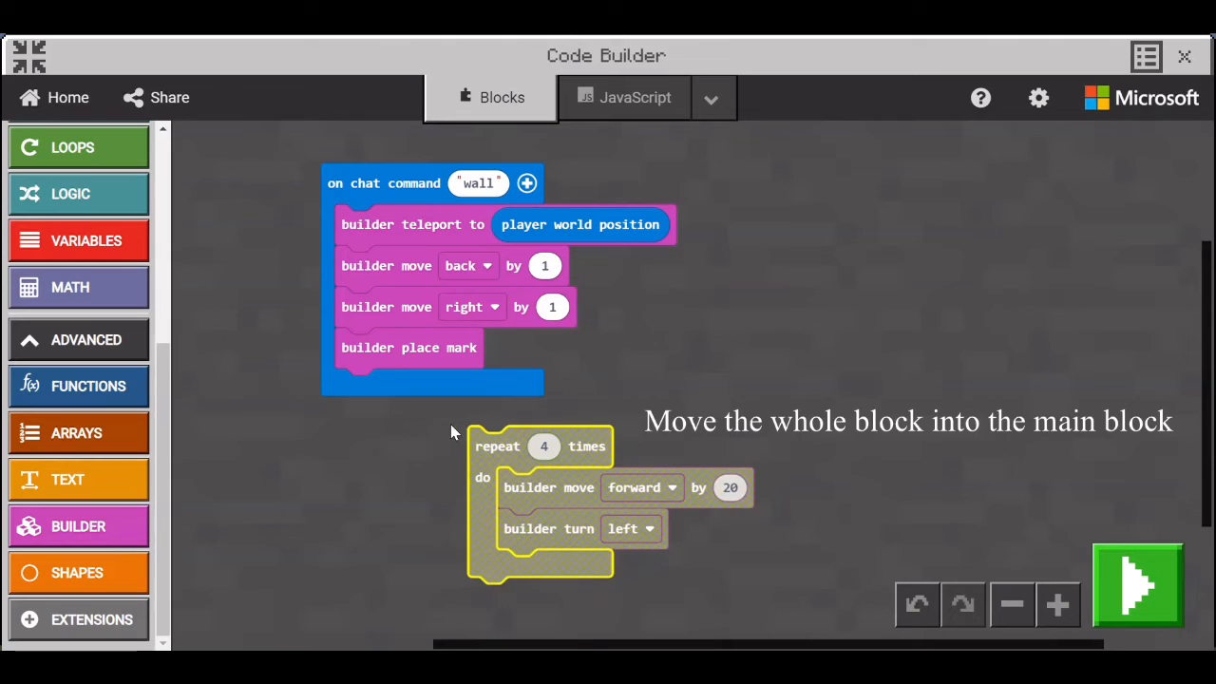
pyautogui.moveTo(541, 447); pyautogui.dragTo(399, 389)
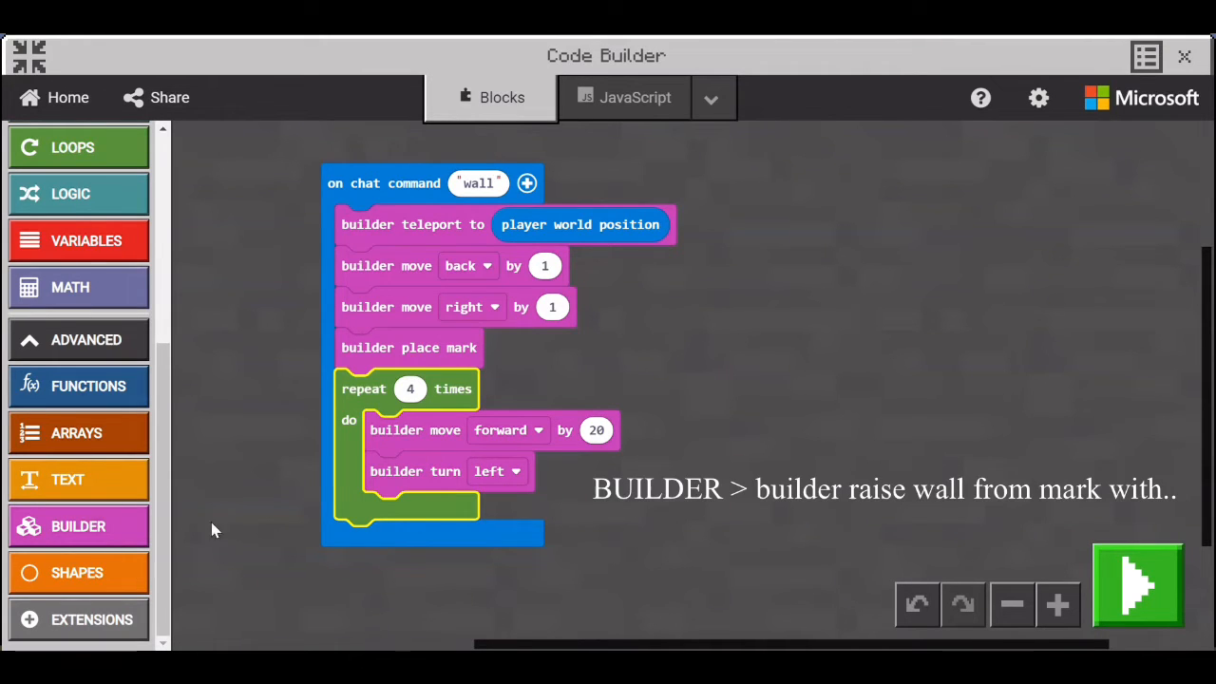
# Add builder raise wall from mark with height 5 after the loop
pyautogui.click(78, 526)
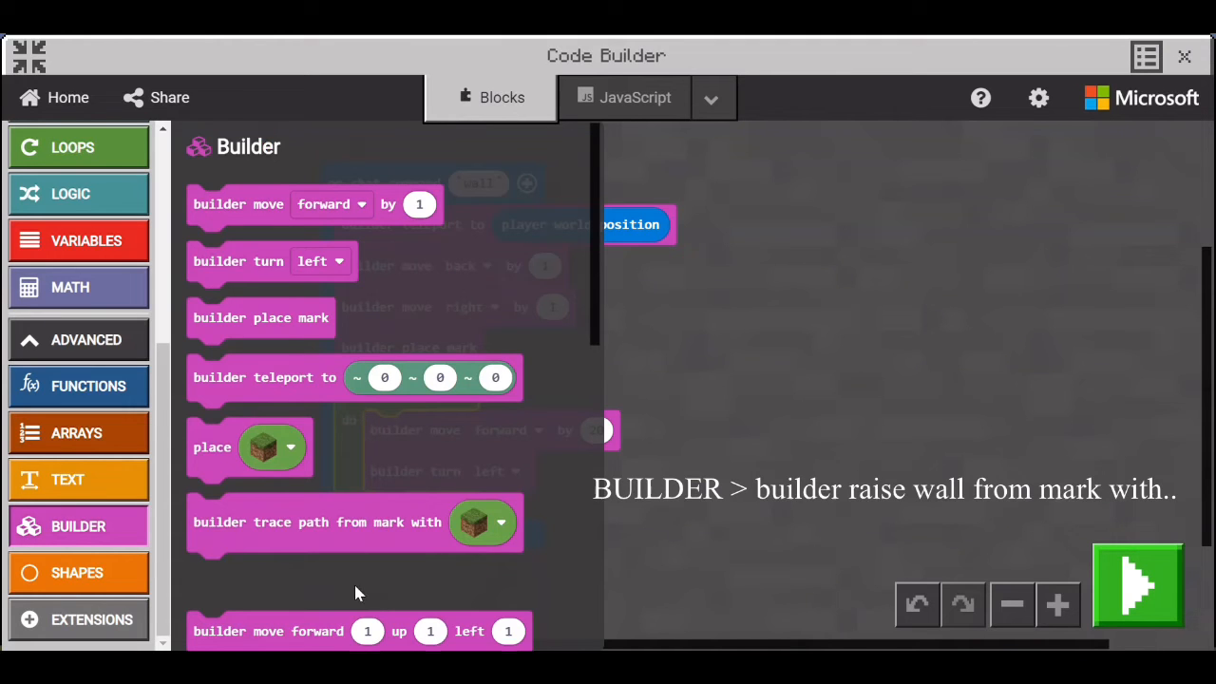
pyautogui.scroll(-3)
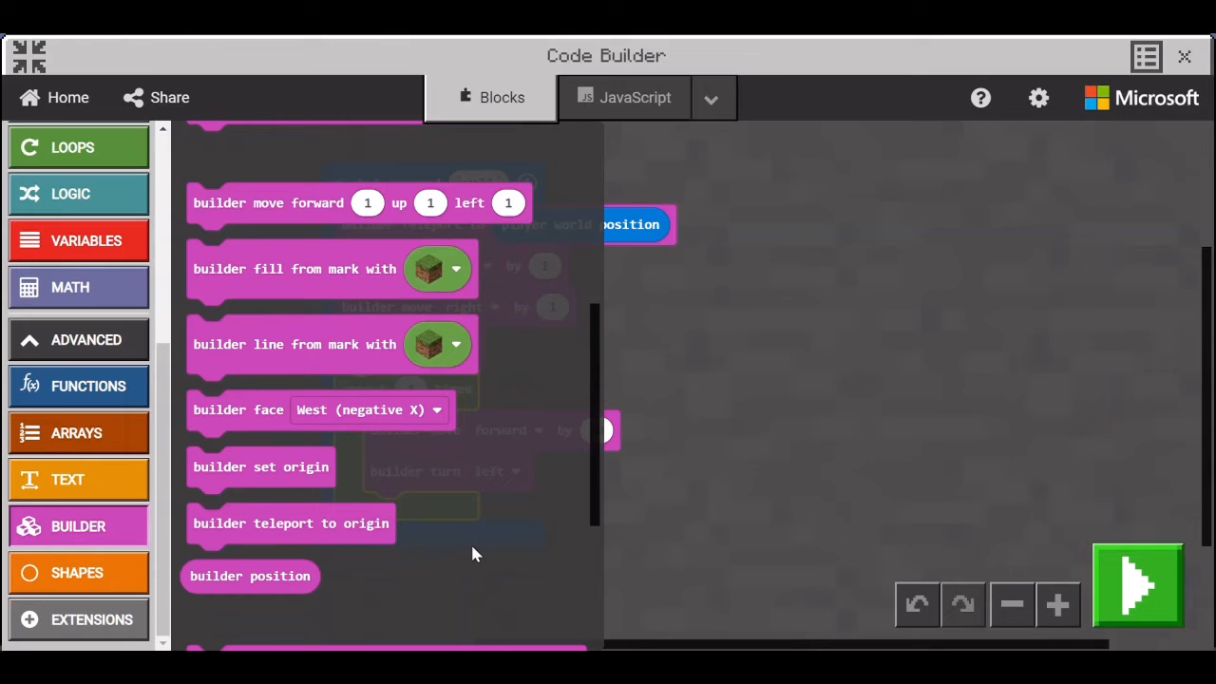
pyautogui.scroll(-3)
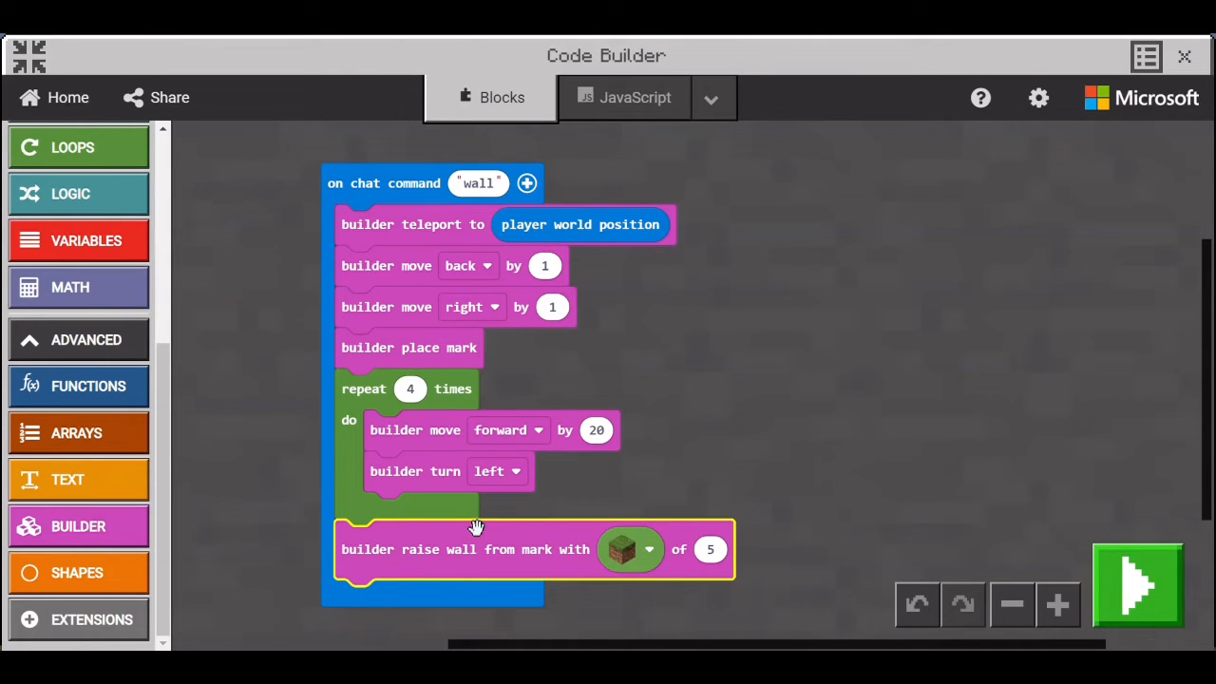
pyautogui.moveTo(642, 577)
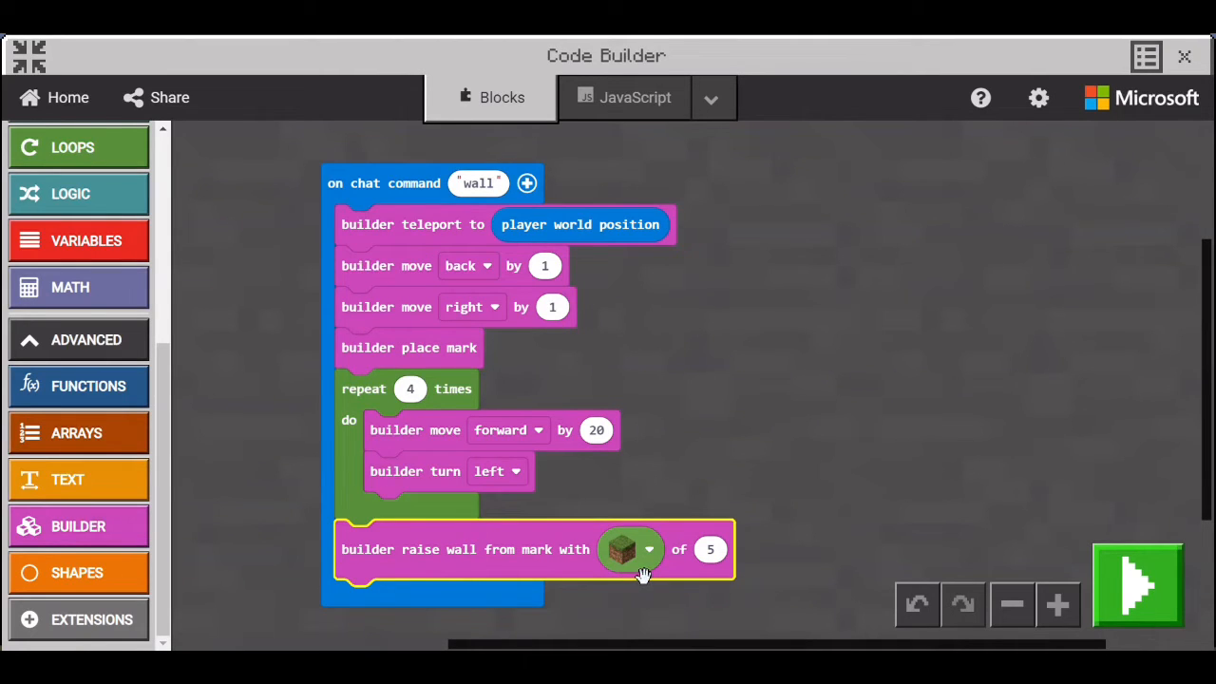
# Set the raise-wall block material to Polished Andesite and run the program, returning to the world
pyautogui.click(649, 549)
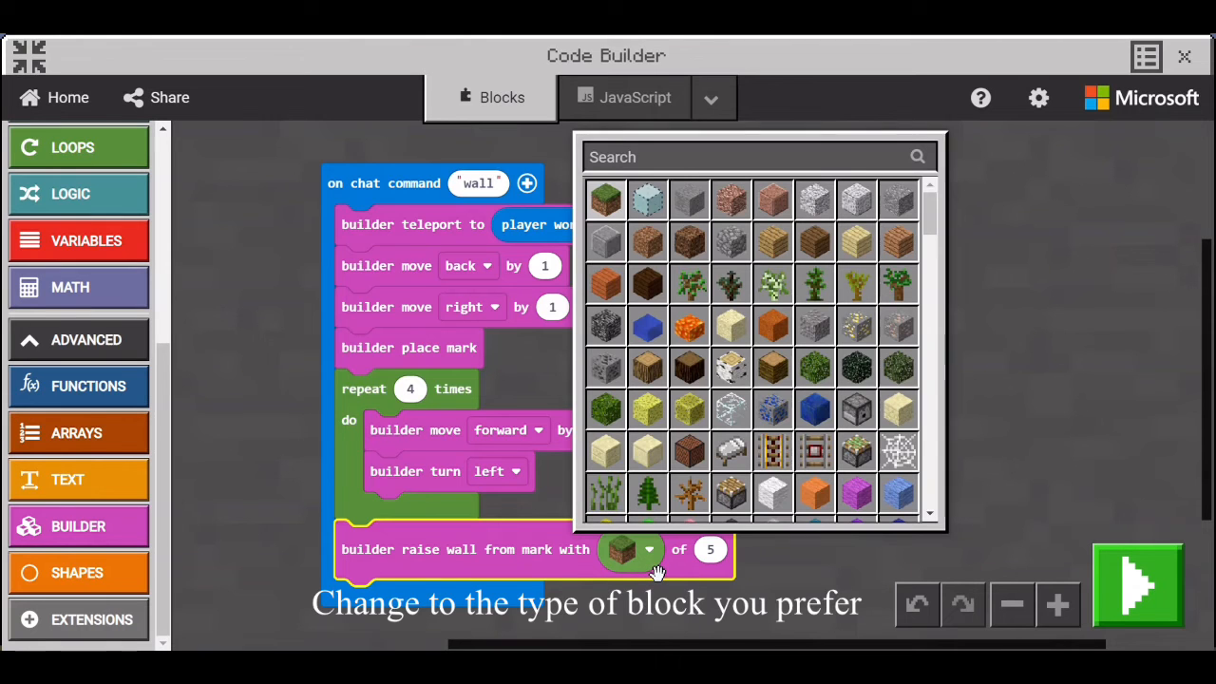
pyautogui.moveTo(604, 243)
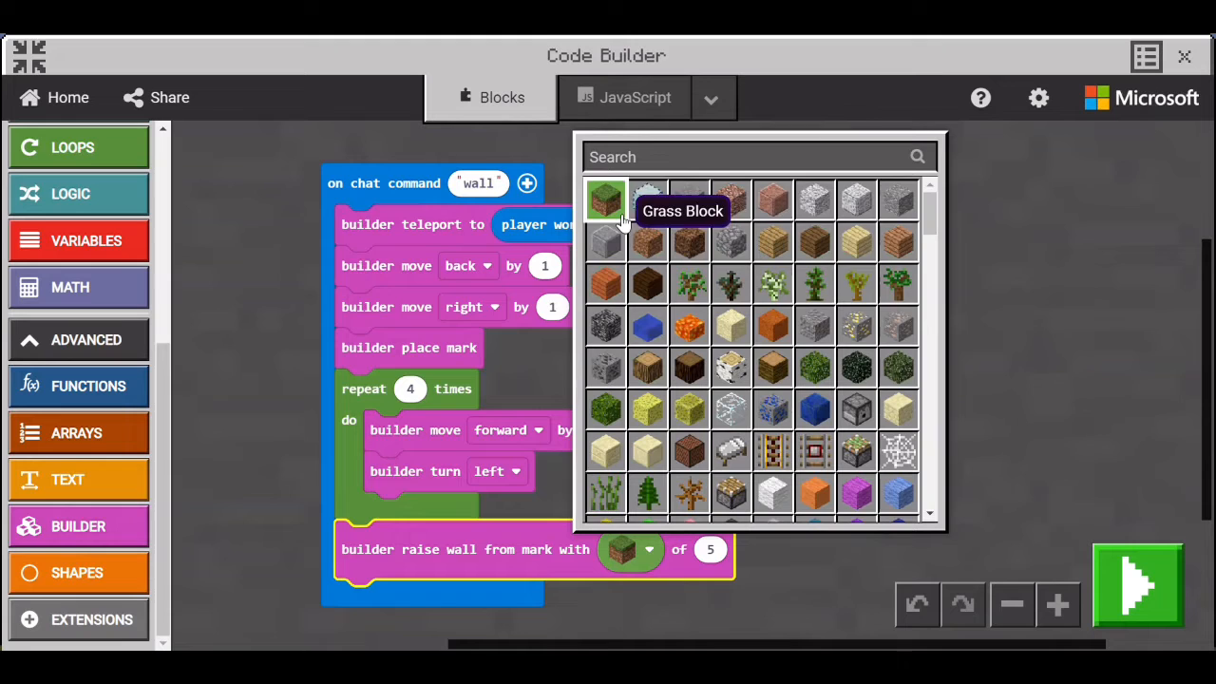
pyautogui.moveTo(769, 494)
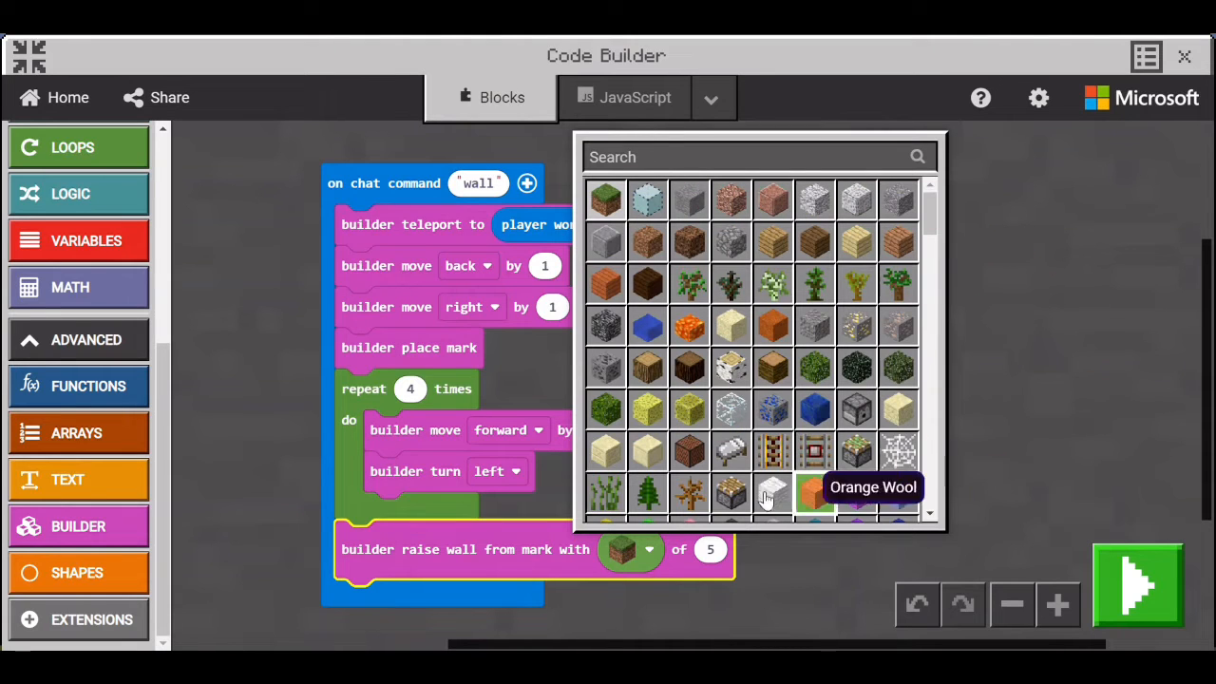
pyautogui.moveTo(606, 243)
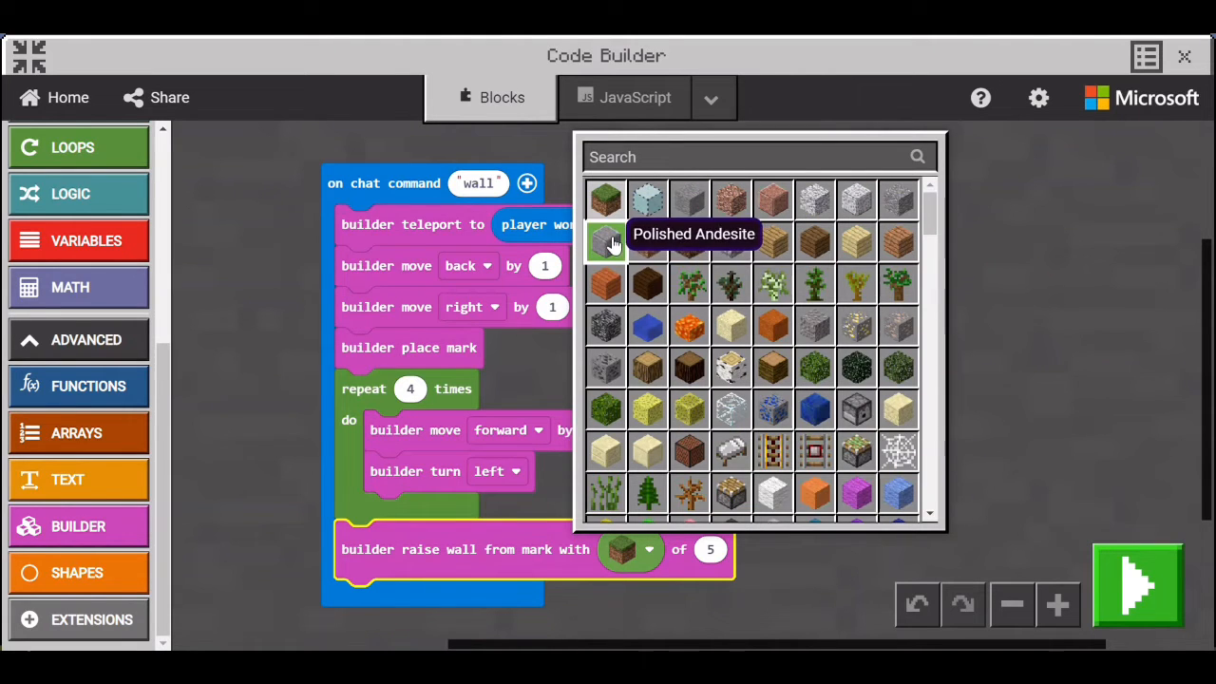
pyautogui.click(604, 241)
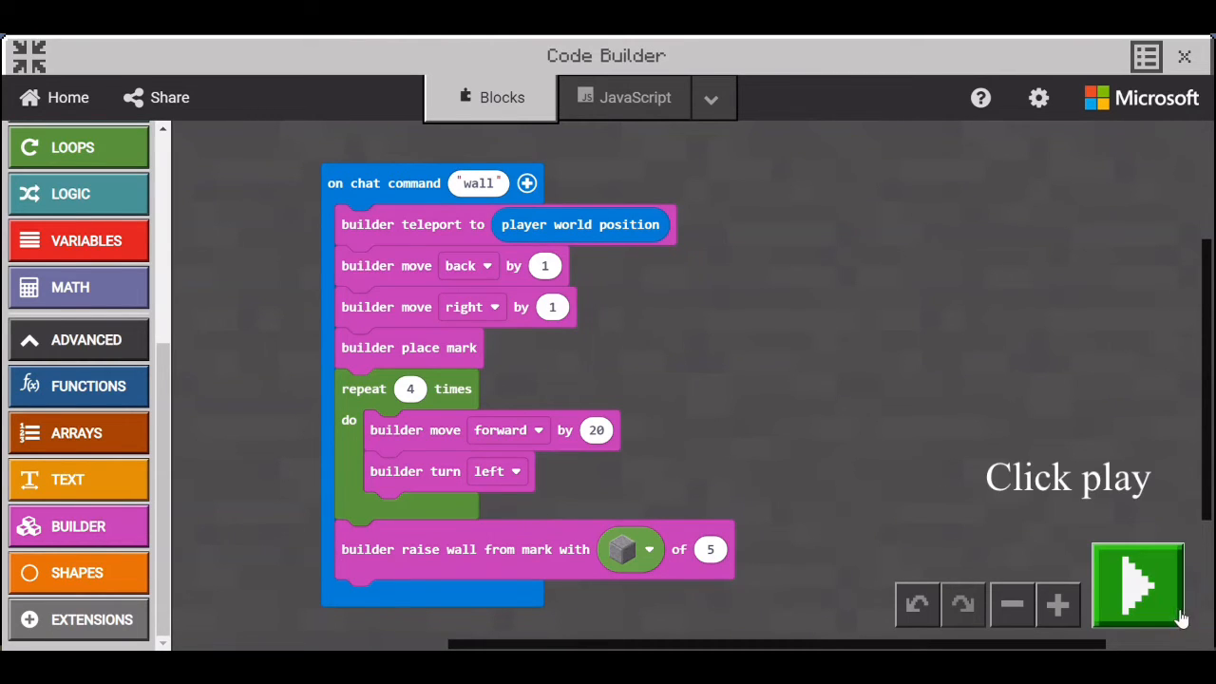
pyautogui.click(1136, 585)
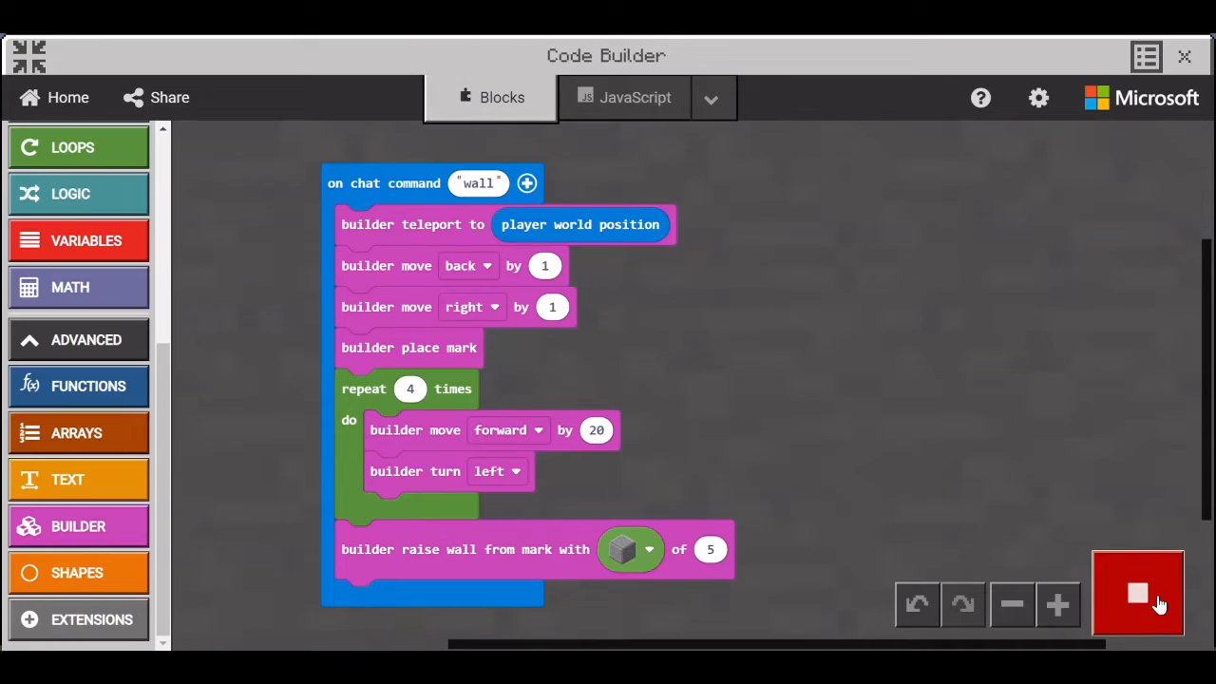
pyautogui.click(1186, 57)
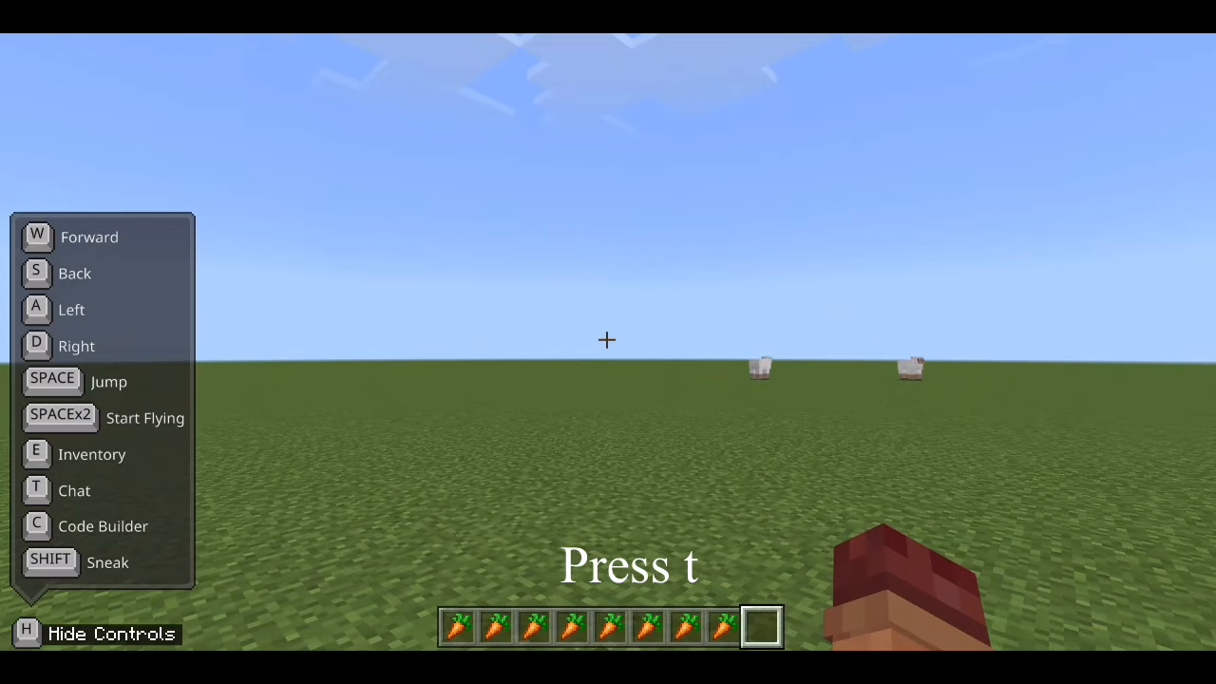
# Begin entering the 'wall' command in the chat
pyautogui.press('t')
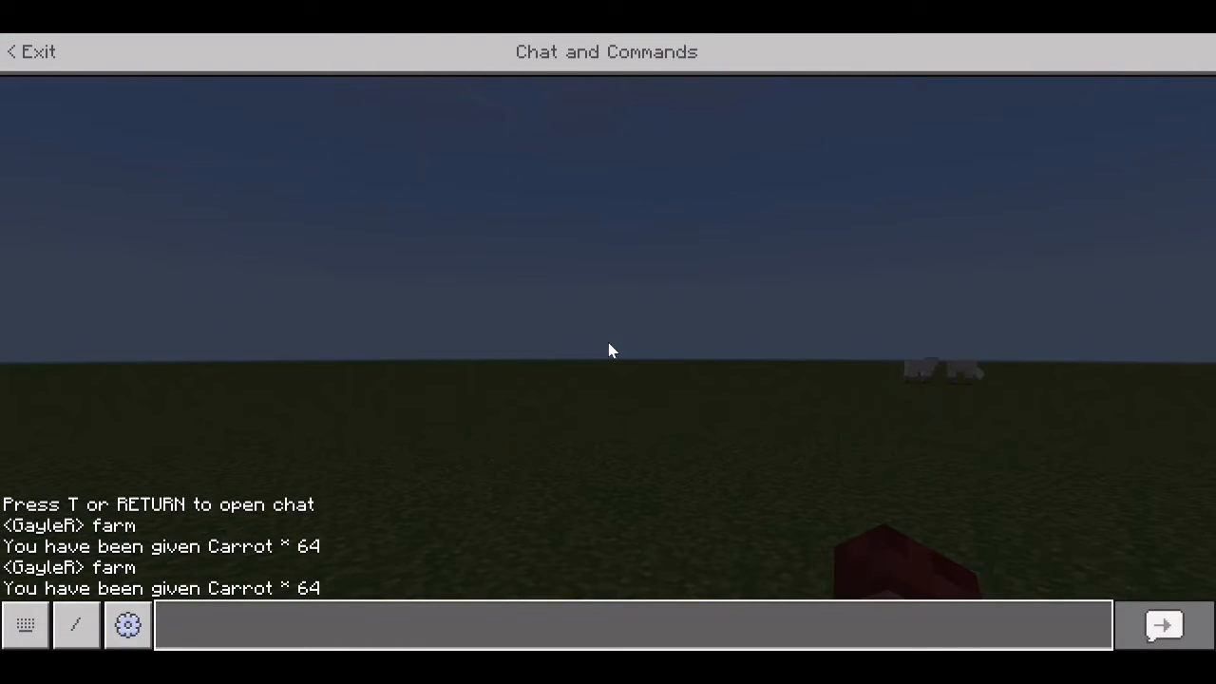
pyautogui.write('wal')
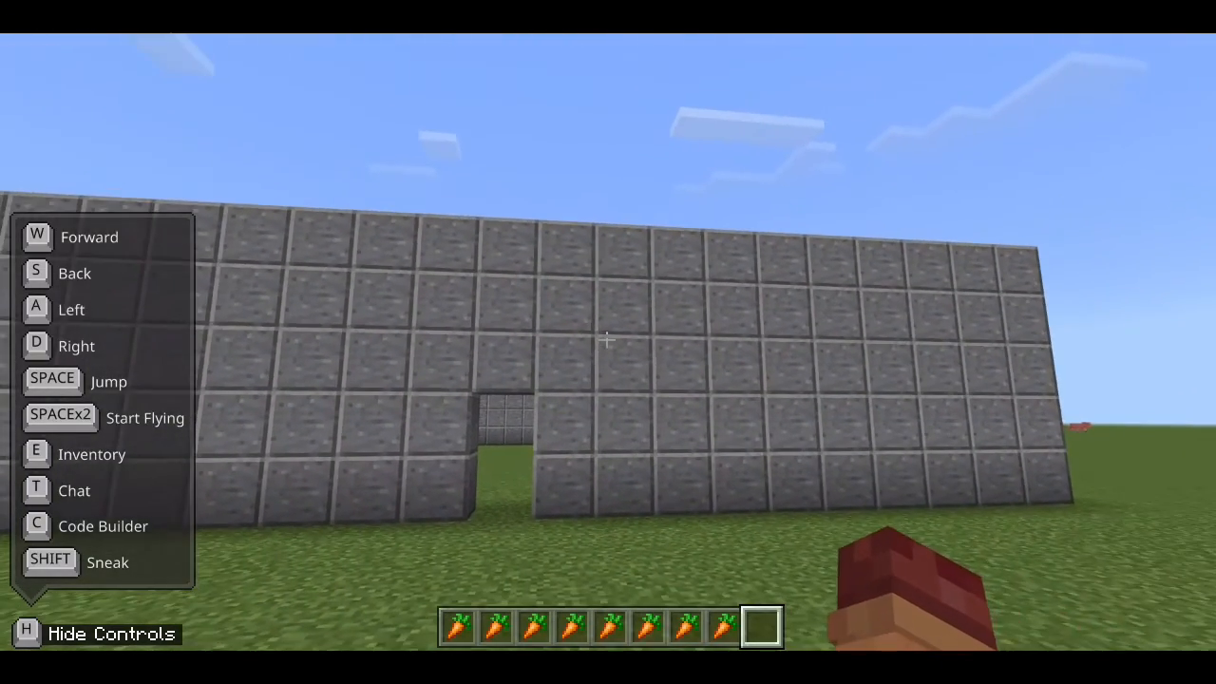
pyautogui.moveTo(607, 342)
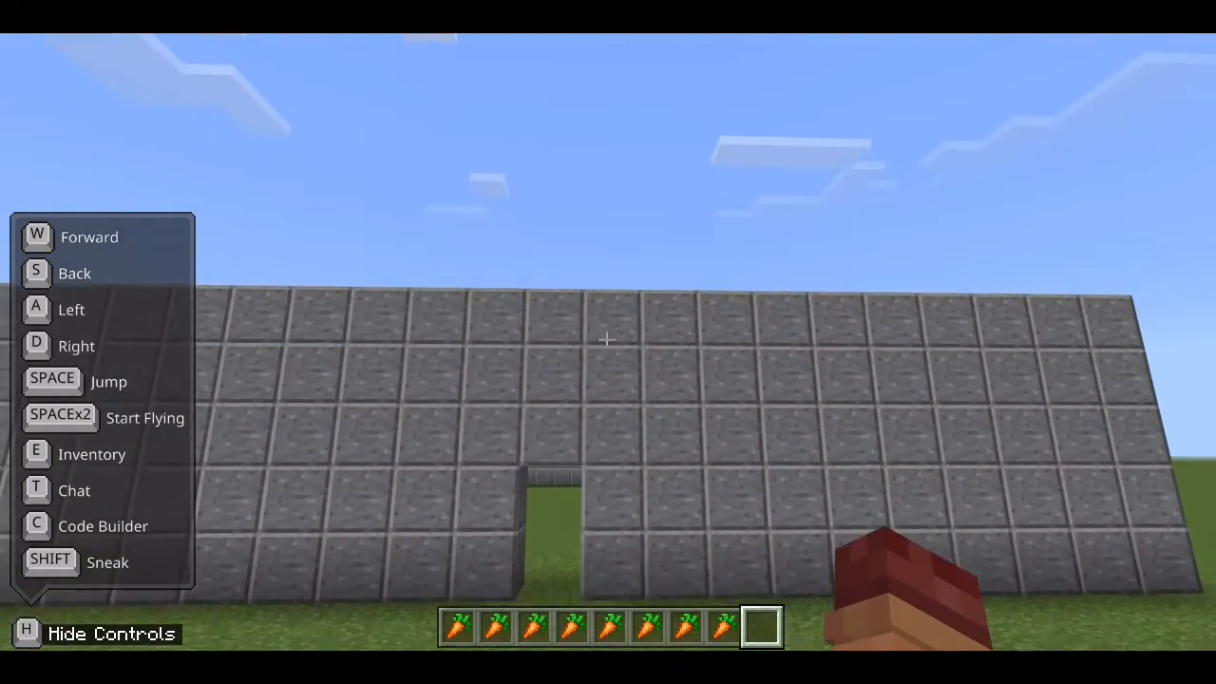
# Step back to view the tall polished andesite wall raised around the player
pyautogui.press('space')
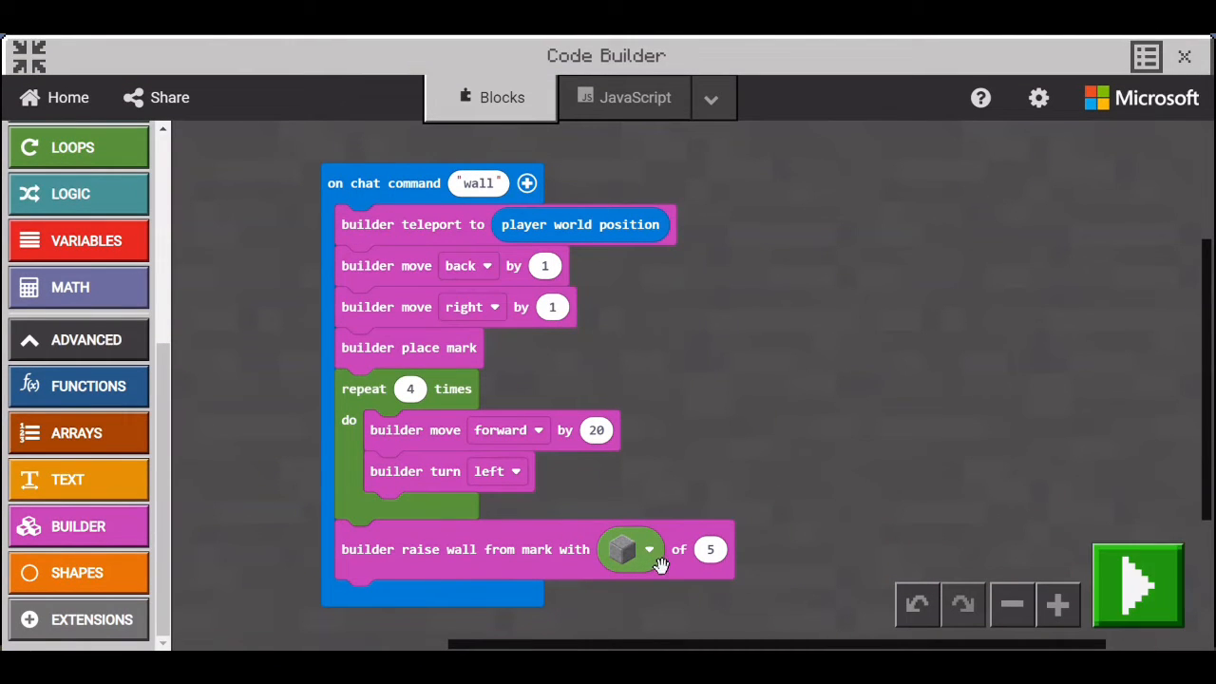
# Change the raise-wall block material to Spruce Fence by searching 'f' in the block picker
pyautogui.click(634, 549)
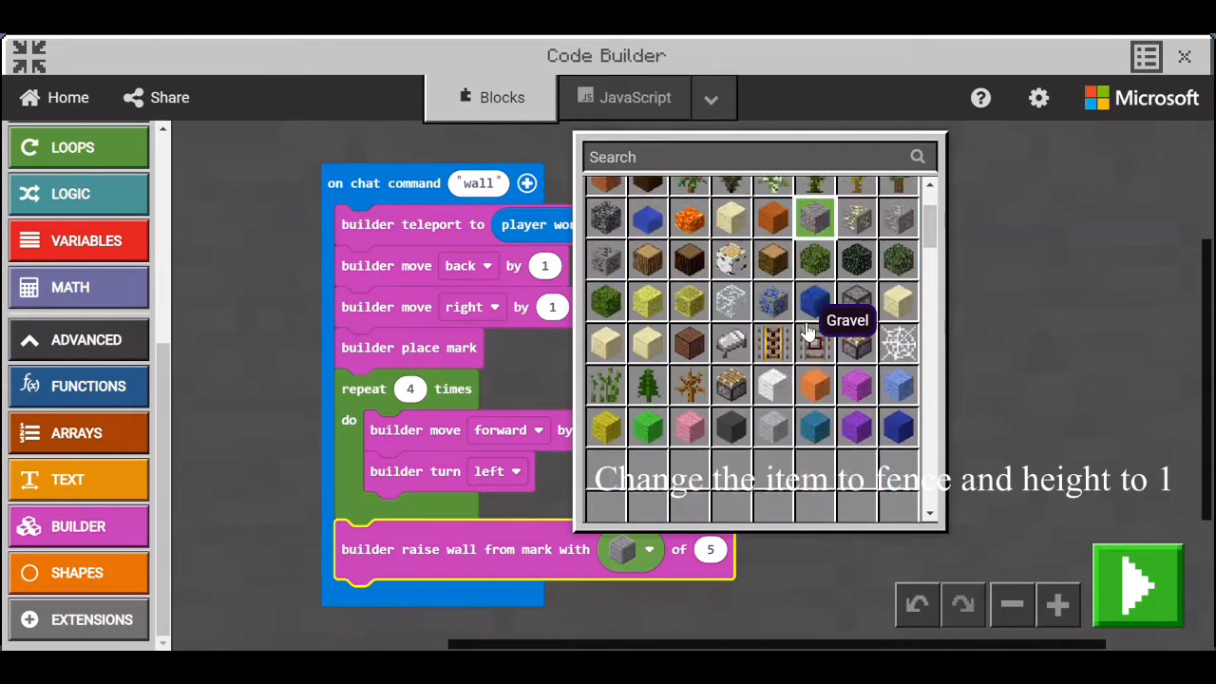
pyautogui.scroll(-3)
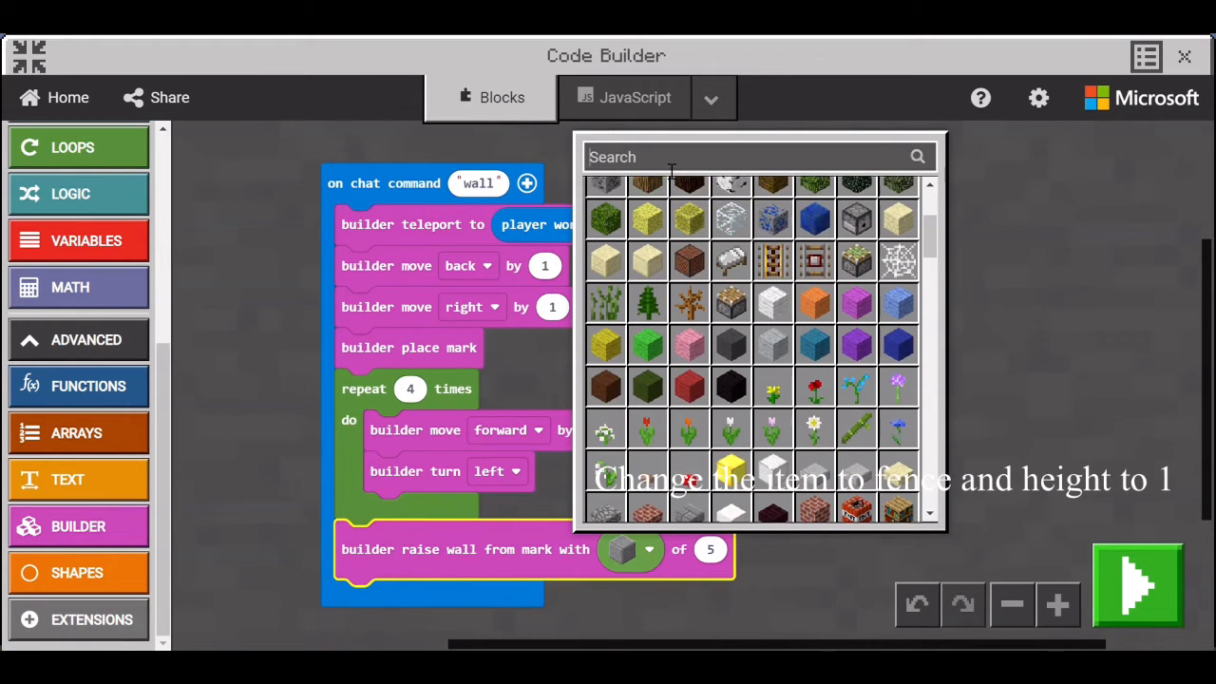
pyautogui.write('f')
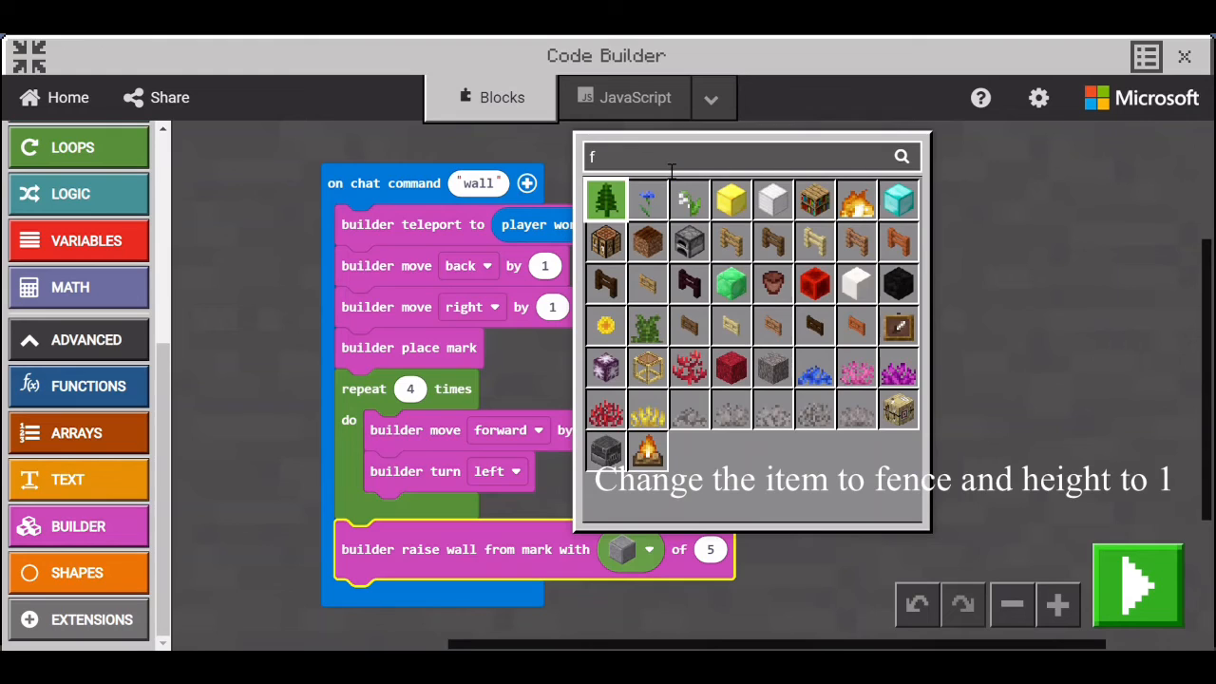
pyautogui.moveTo(771, 239)
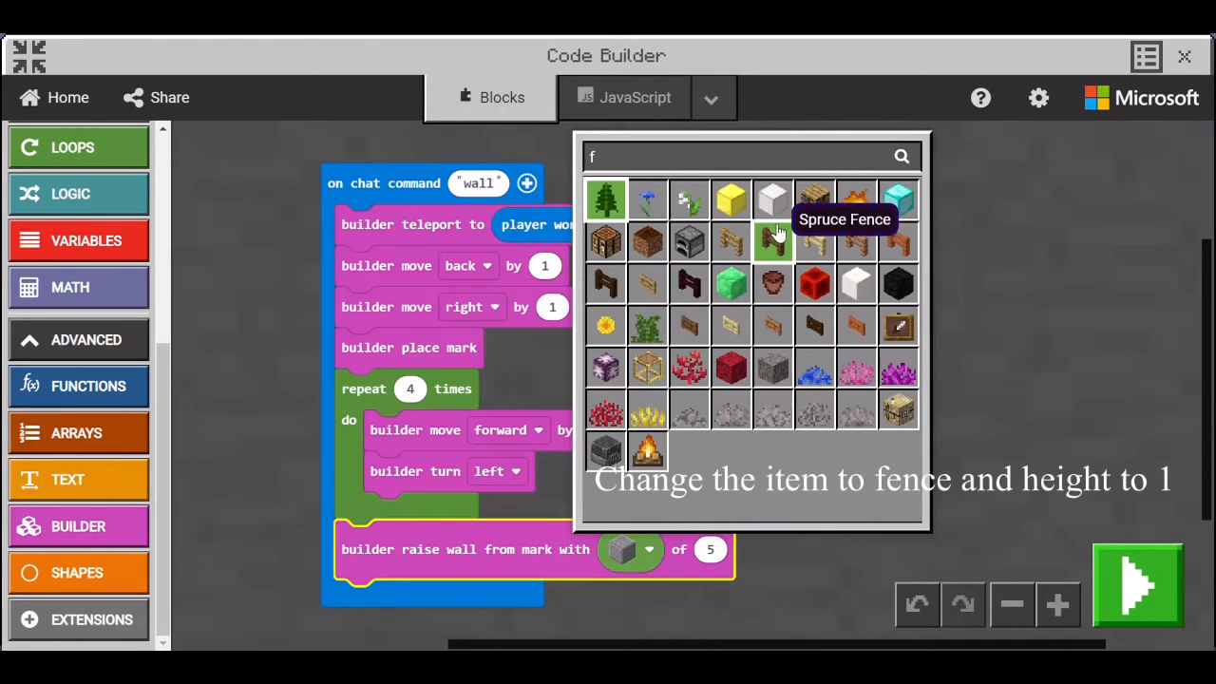
pyautogui.click(771, 239)
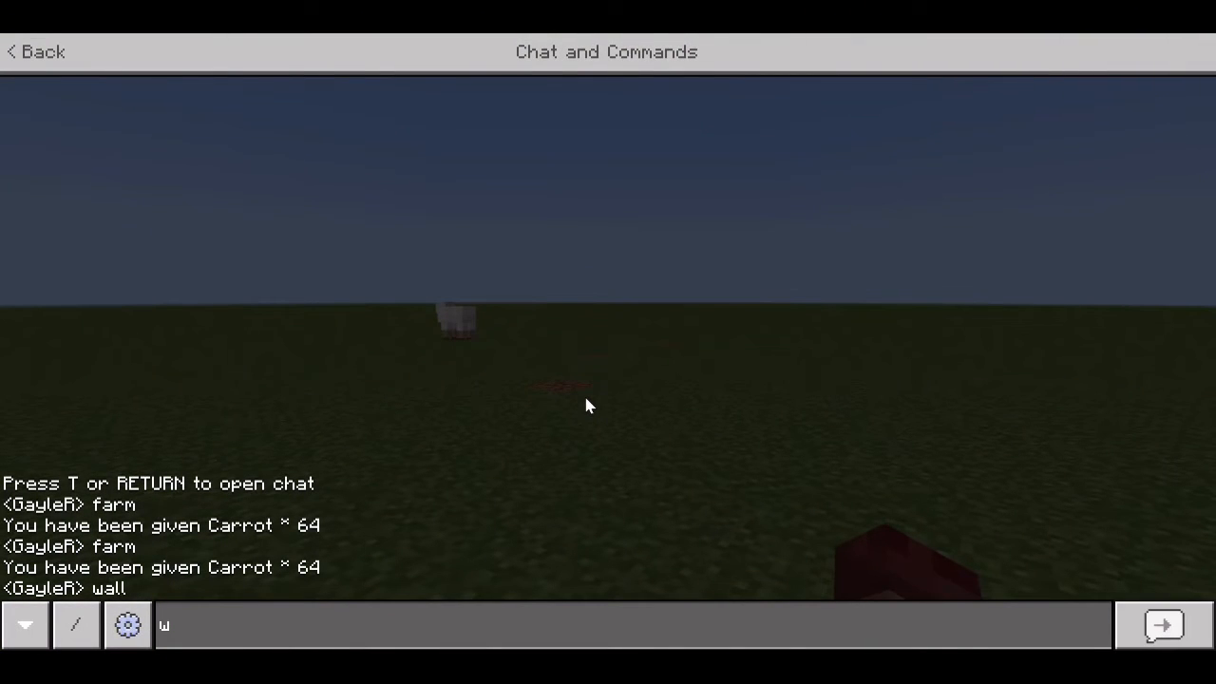
# Enter the 'wall' command in the chat again to build the fence
pyautogui.write('all')
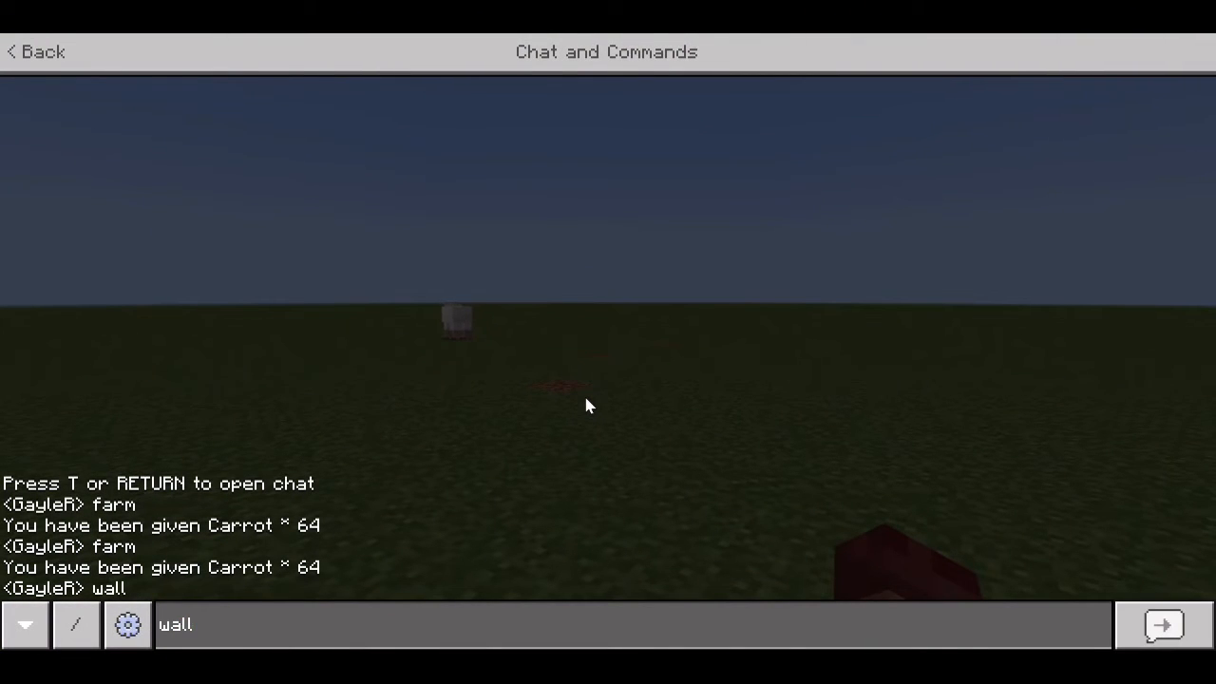